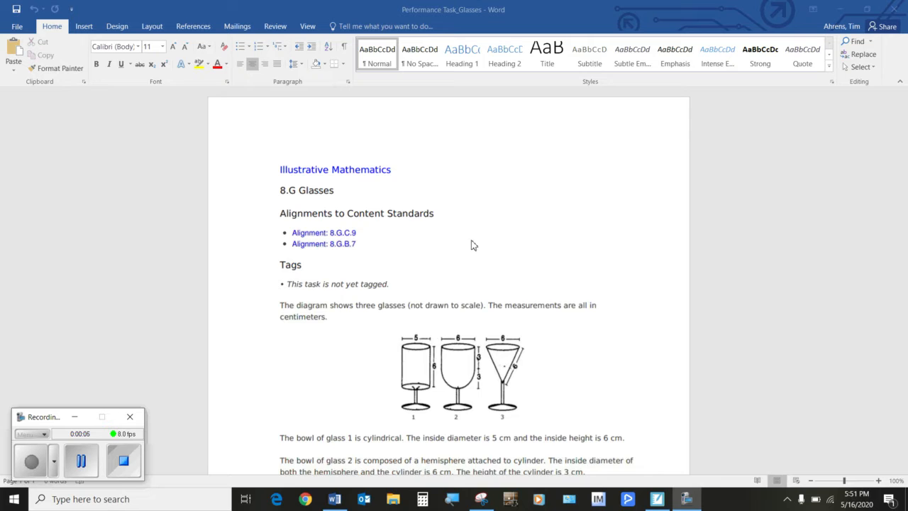
pyautogui.moveTo(443, 266)
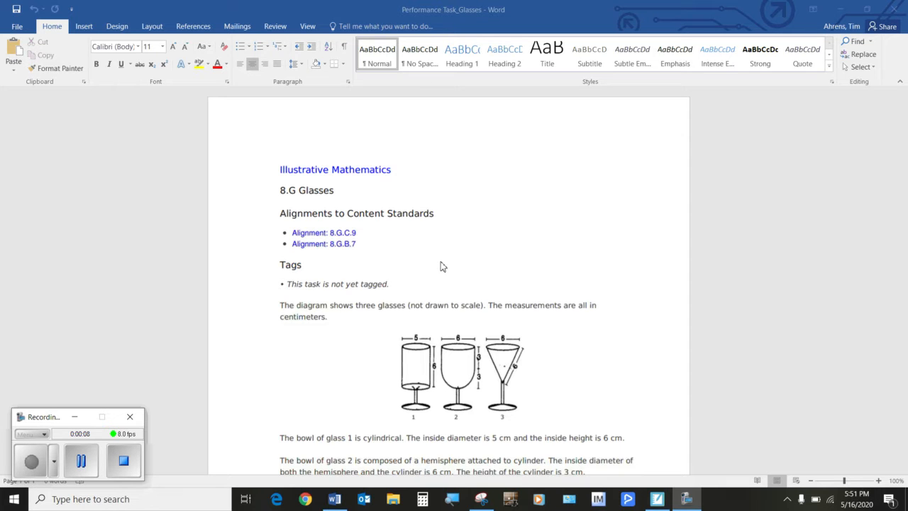
pyautogui.moveTo(406, 295)
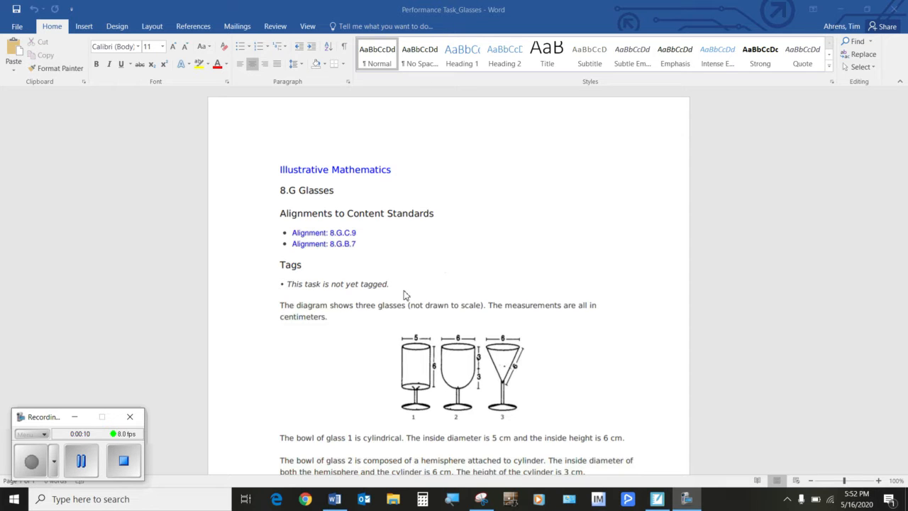
pyautogui.moveTo(491, 258)
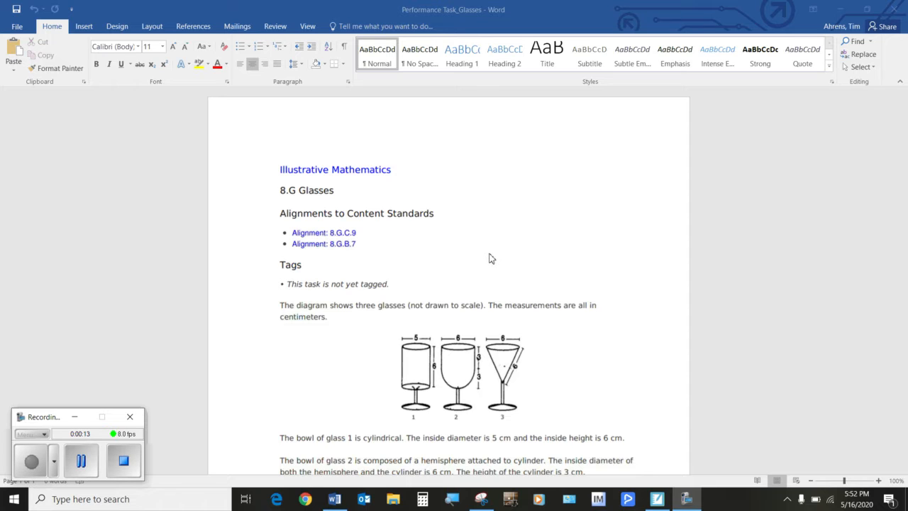
pyautogui.moveTo(500, 253)
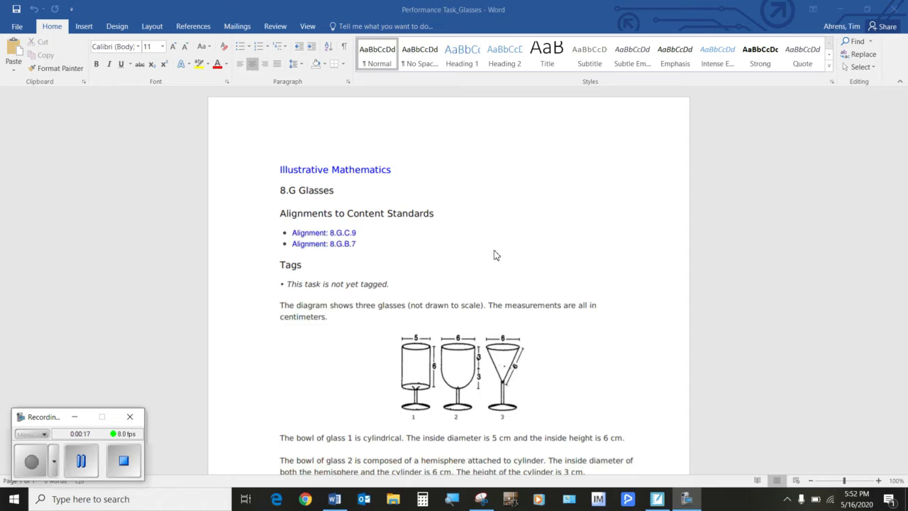
pyautogui.moveTo(486, 262)
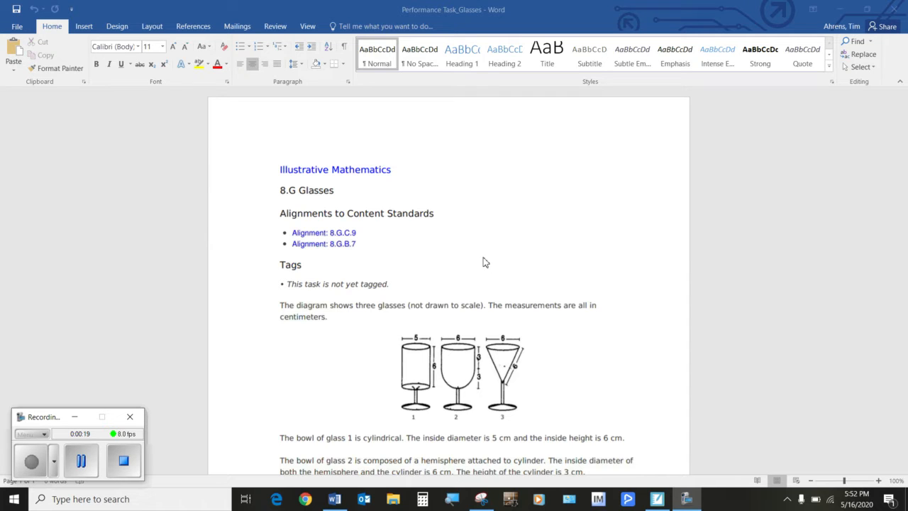
pyautogui.moveTo(467, 268)
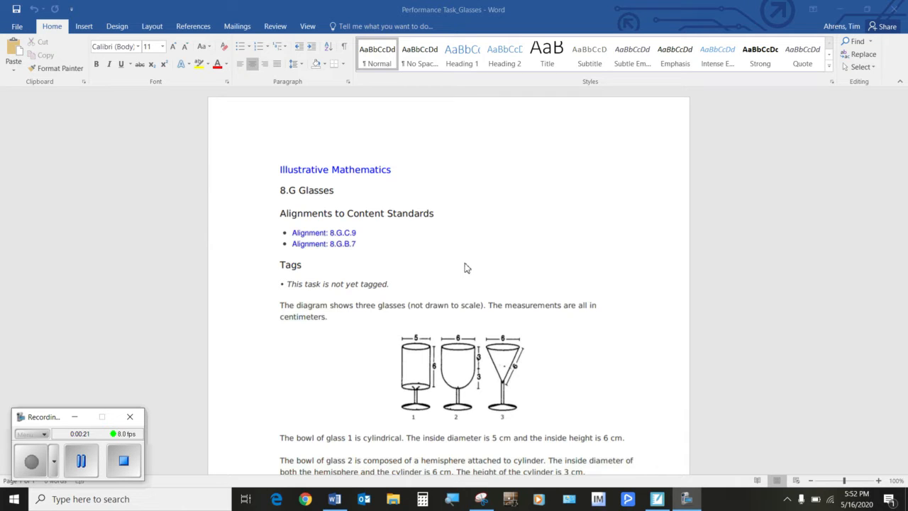
pyautogui.moveTo(536, 228)
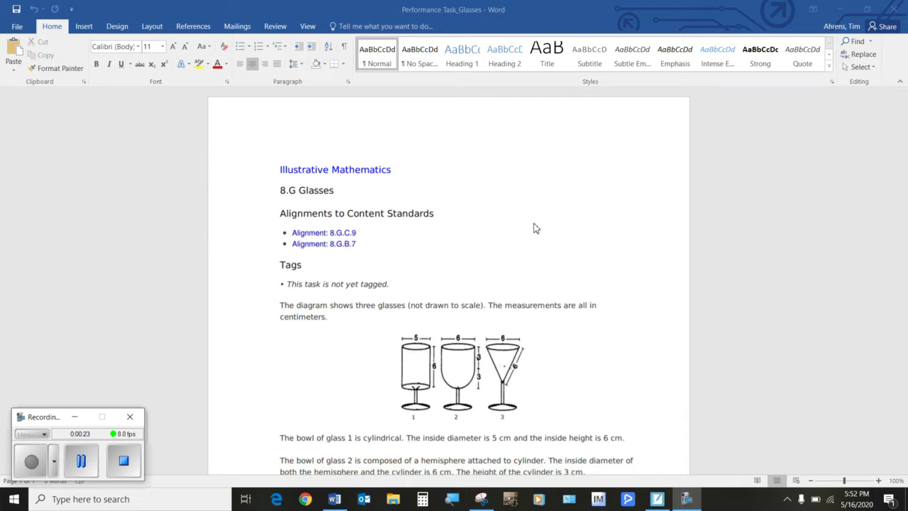
pyautogui.moveTo(517, 241)
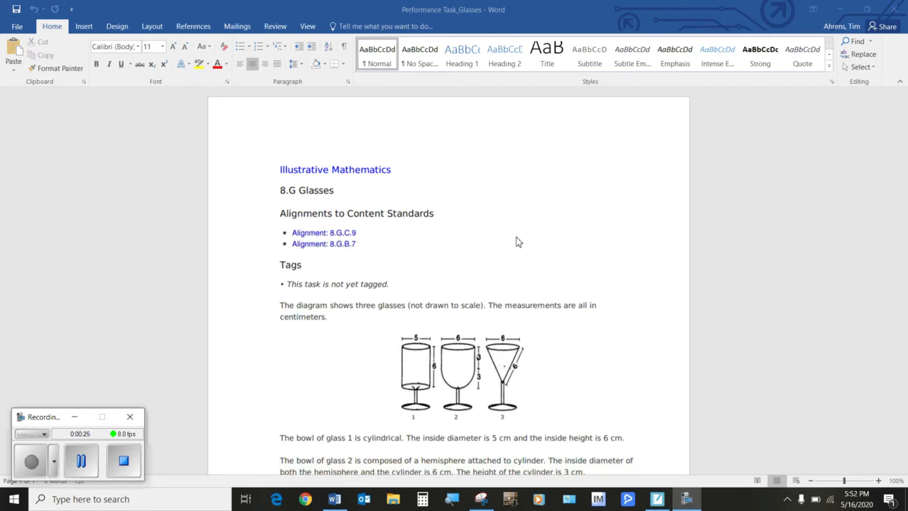
pyautogui.moveTo(507, 243)
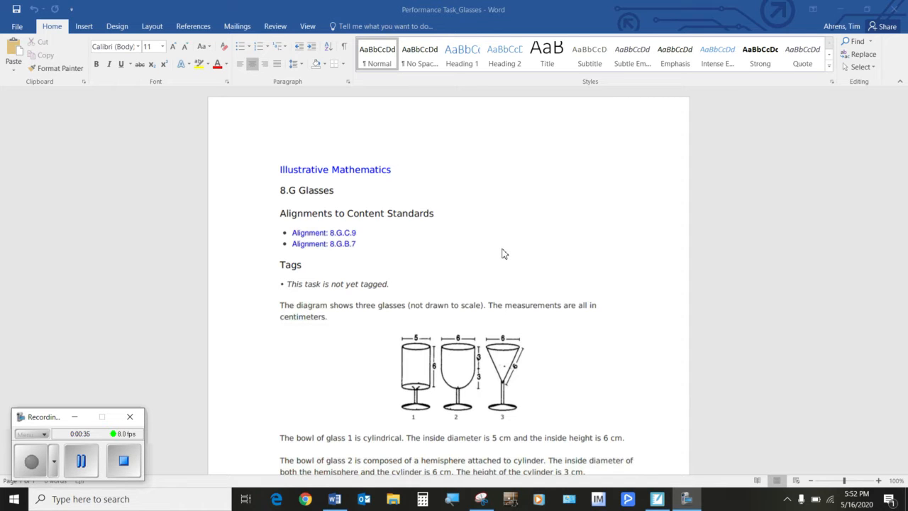
pyautogui.moveTo(473, 341)
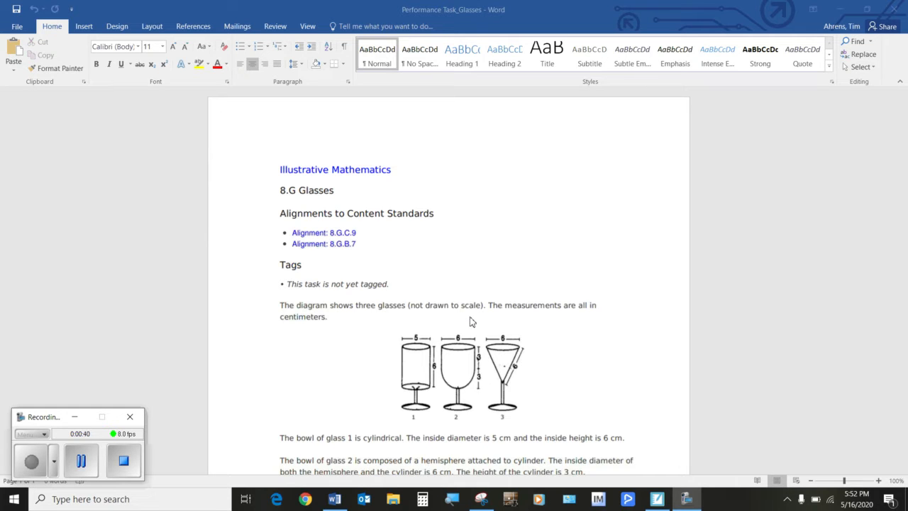
pyautogui.moveTo(545, 268)
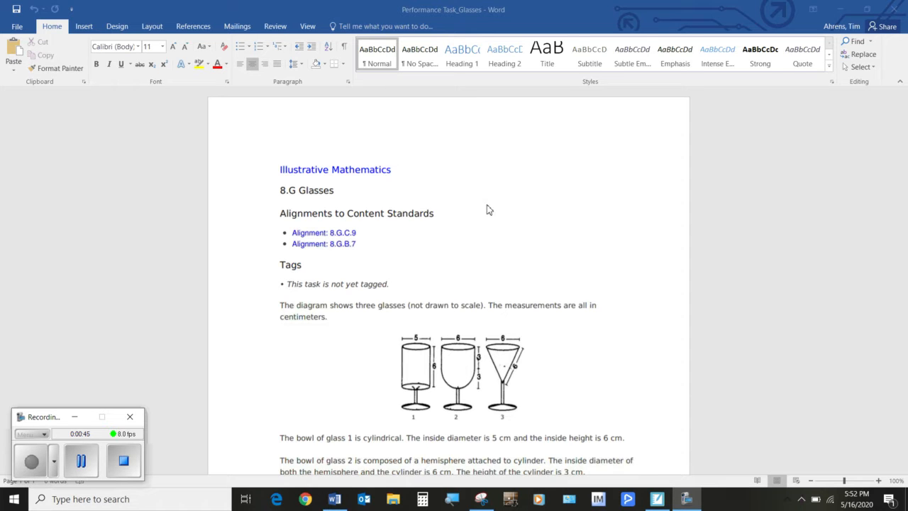
pyautogui.moveTo(481, 225)
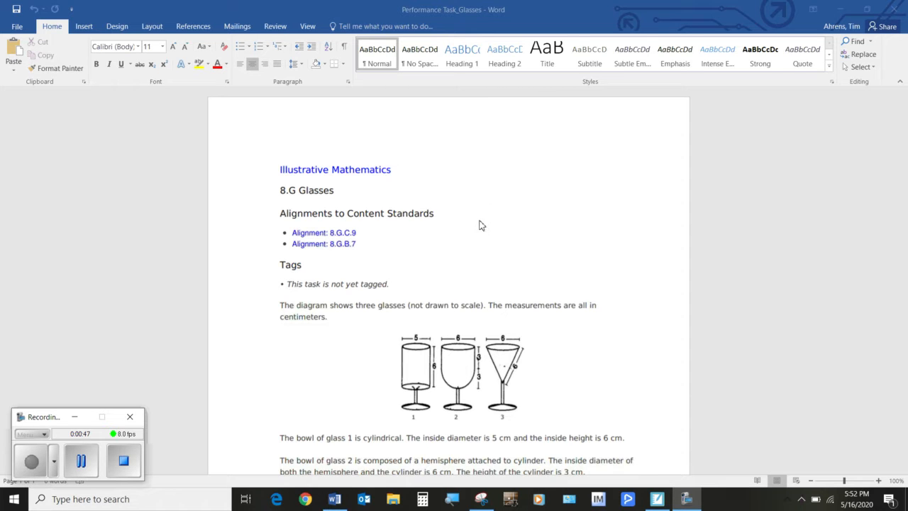
pyautogui.moveTo(503, 227)
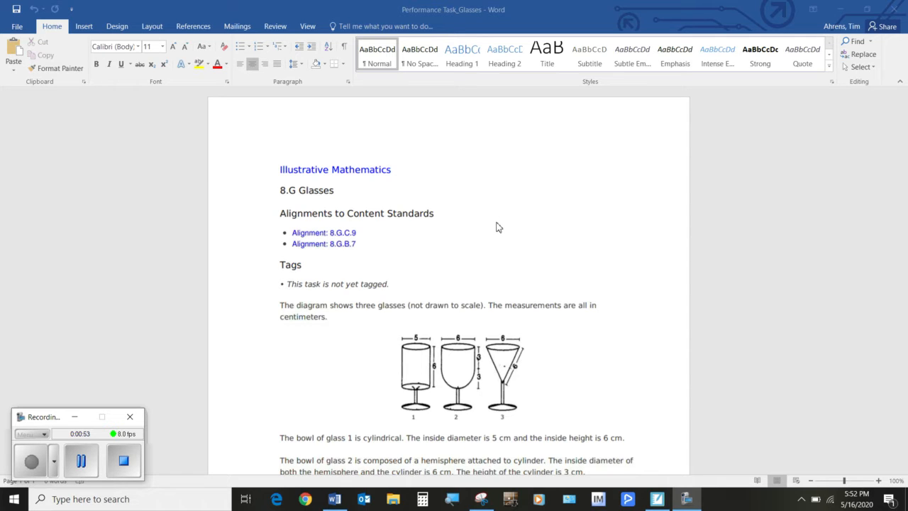
pyautogui.moveTo(490, 236)
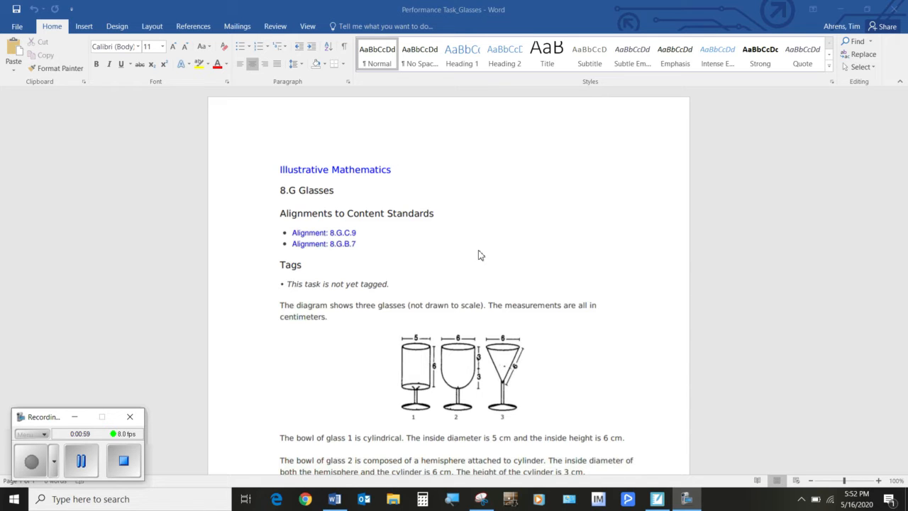
pyautogui.moveTo(457, 283)
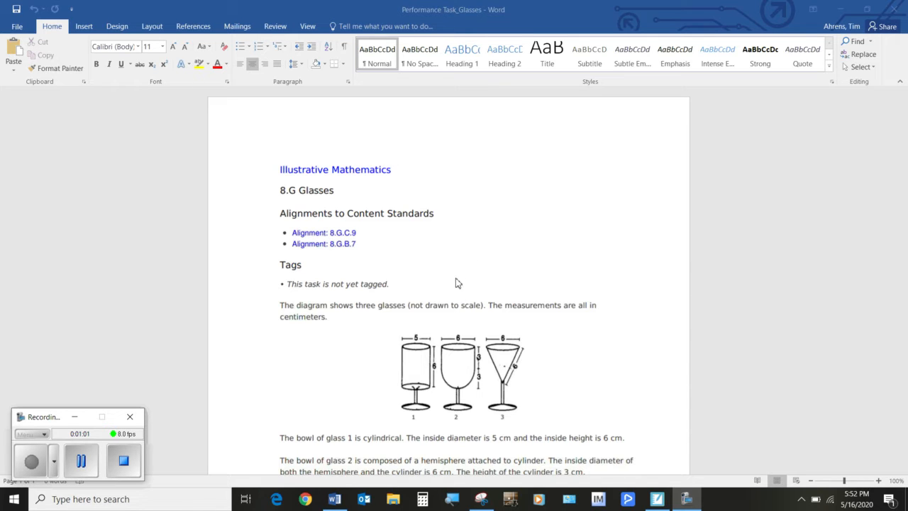
pyautogui.moveTo(440, 315)
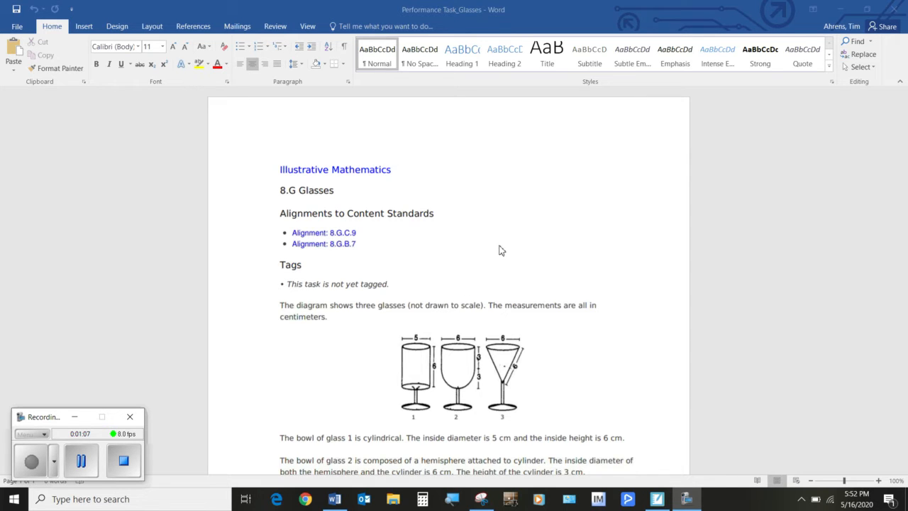
pyautogui.moveTo(443, 286)
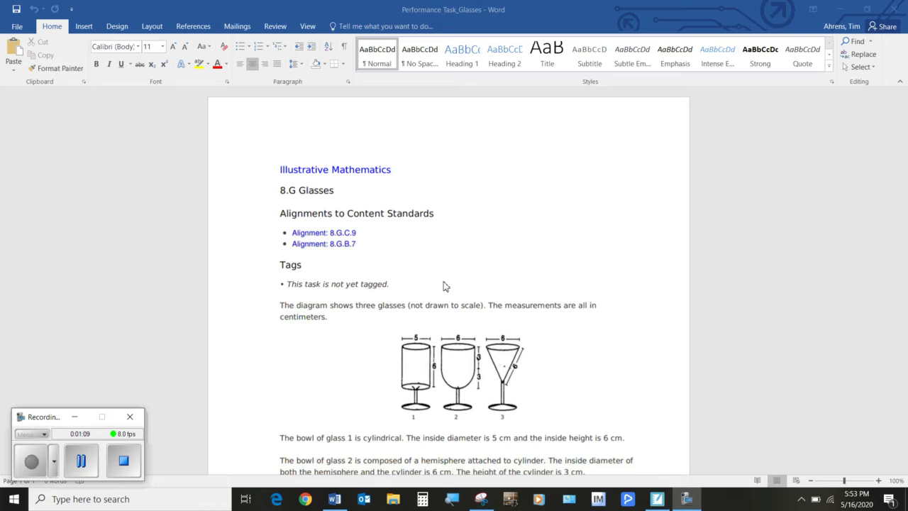
pyautogui.moveTo(447, 282)
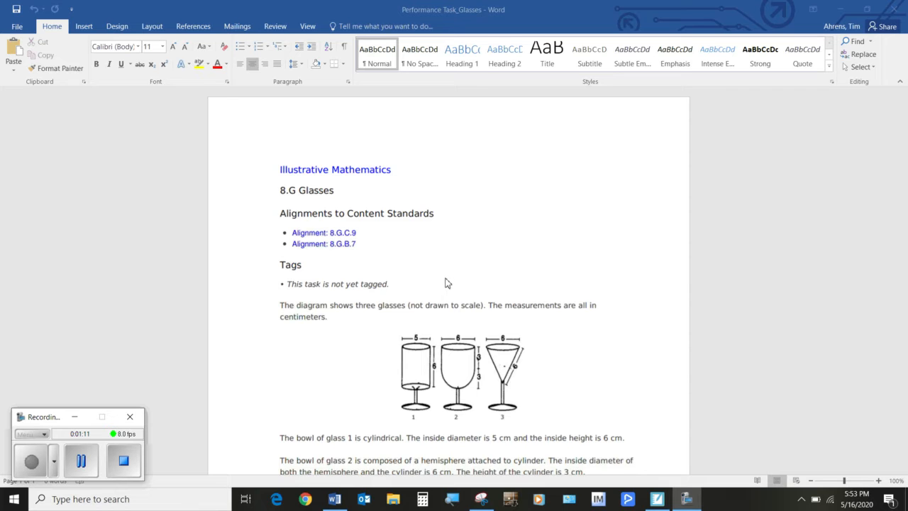
pyautogui.moveTo(436, 300)
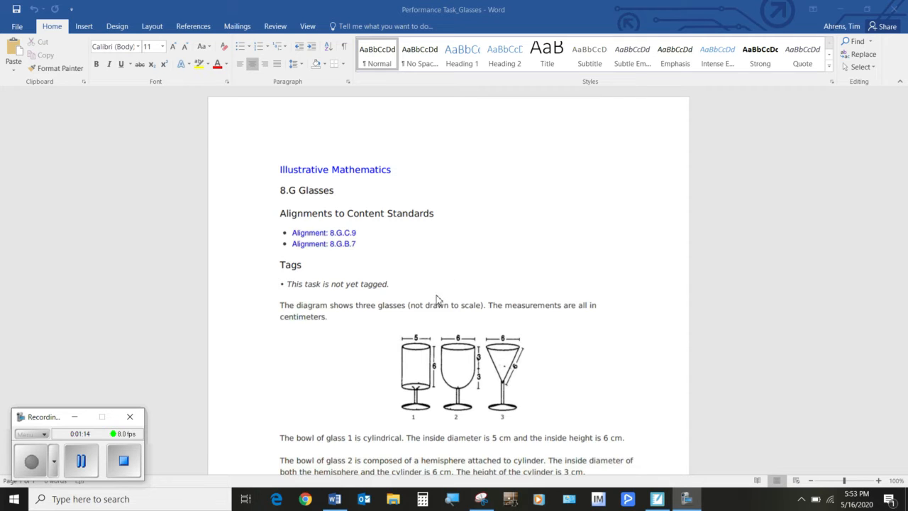
pyautogui.moveTo(430, 312)
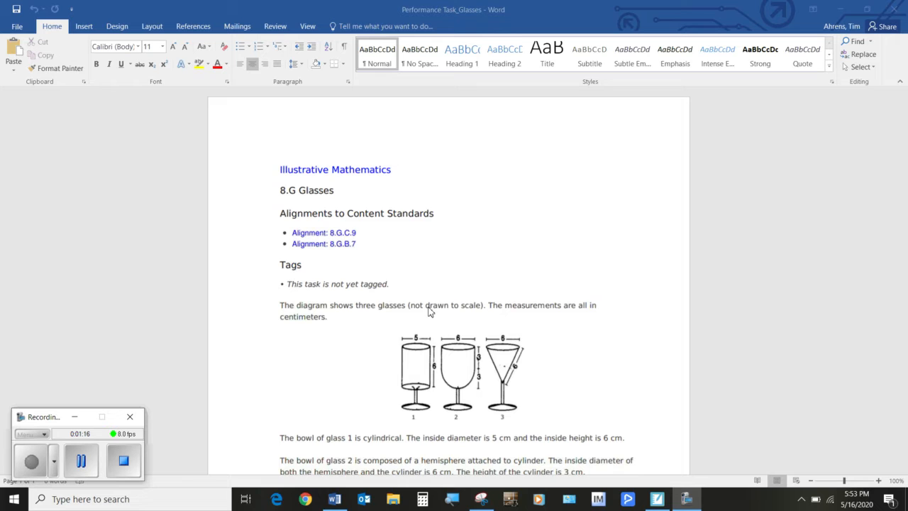
pyautogui.moveTo(440, 303)
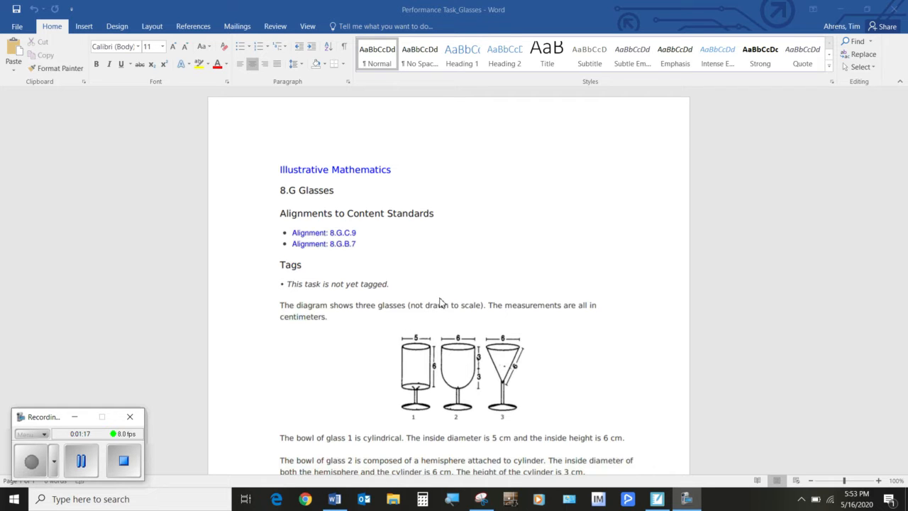
pyautogui.moveTo(459, 321)
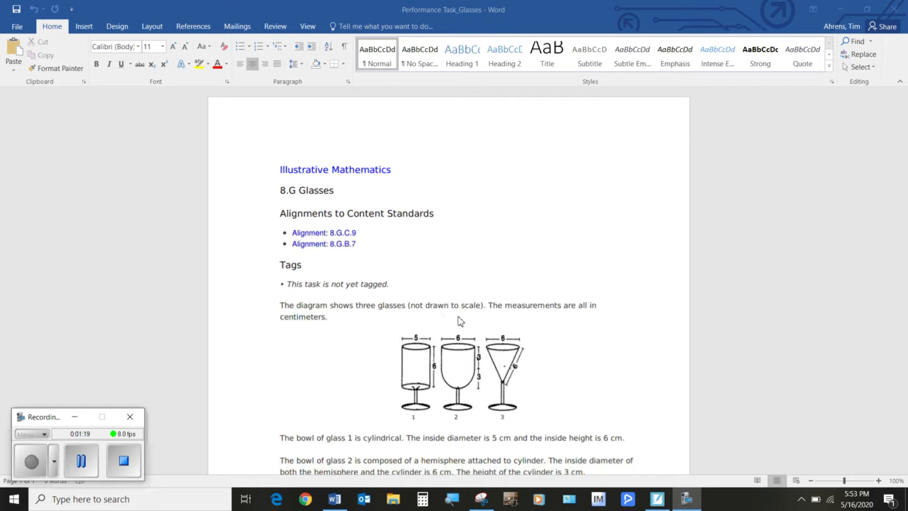
pyautogui.moveTo(447, 310)
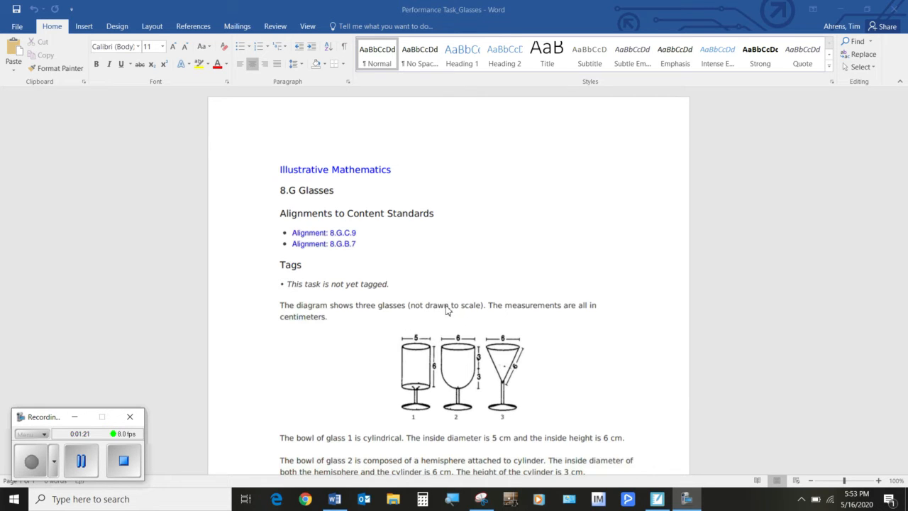
pyautogui.moveTo(435, 345)
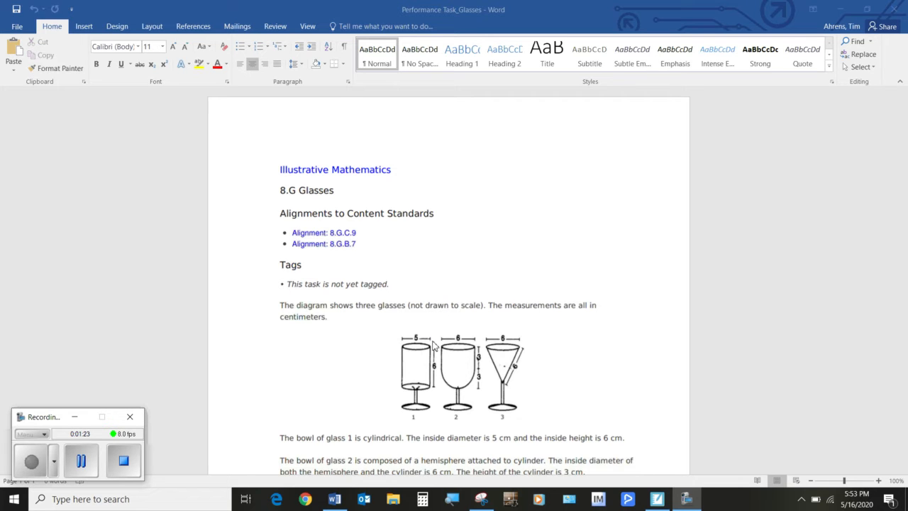
pyautogui.moveTo(431, 351)
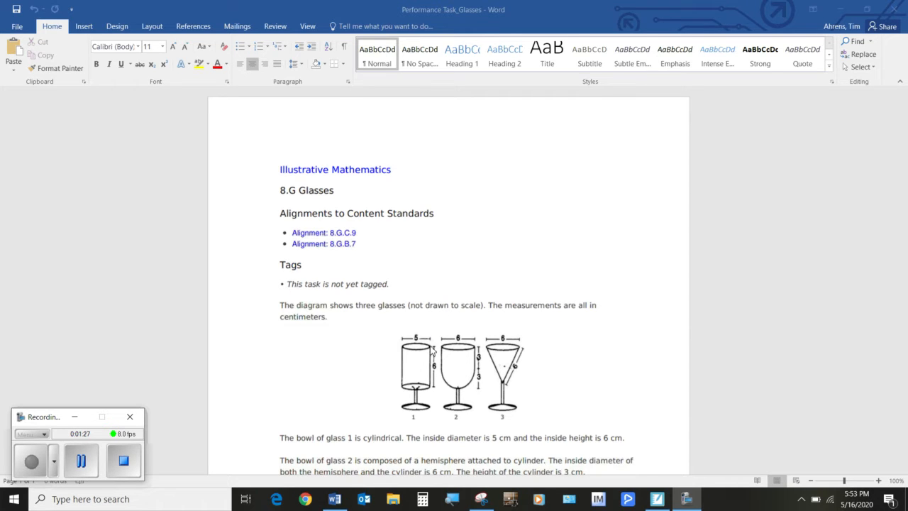
pyautogui.moveTo(464, 312)
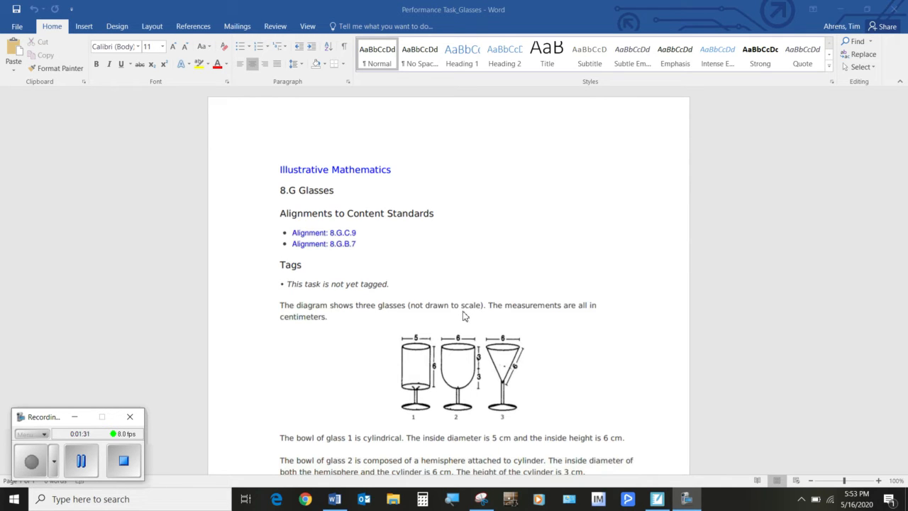
pyautogui.moveTo(444, 335)
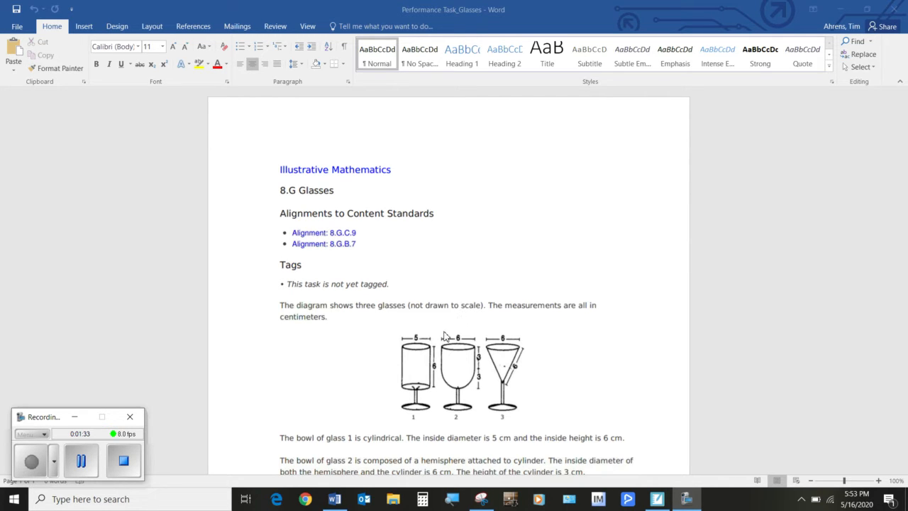
pyautogui.moveTo(709, 237)
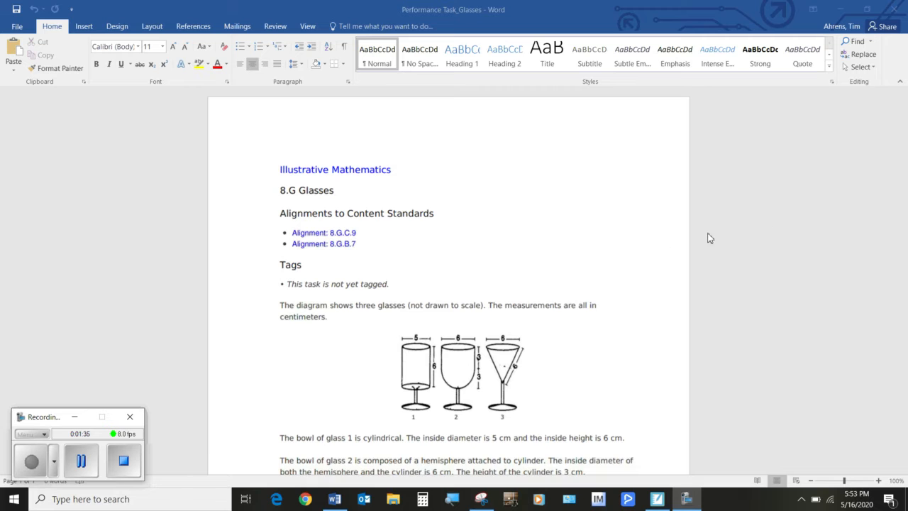
pyautogui.moveTo(457, 407)
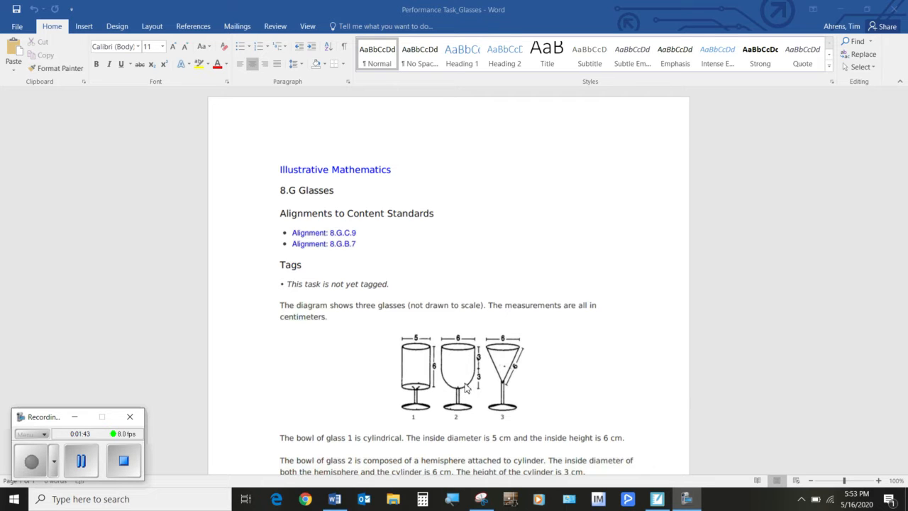
pyautogui.moveTo(496, 311)
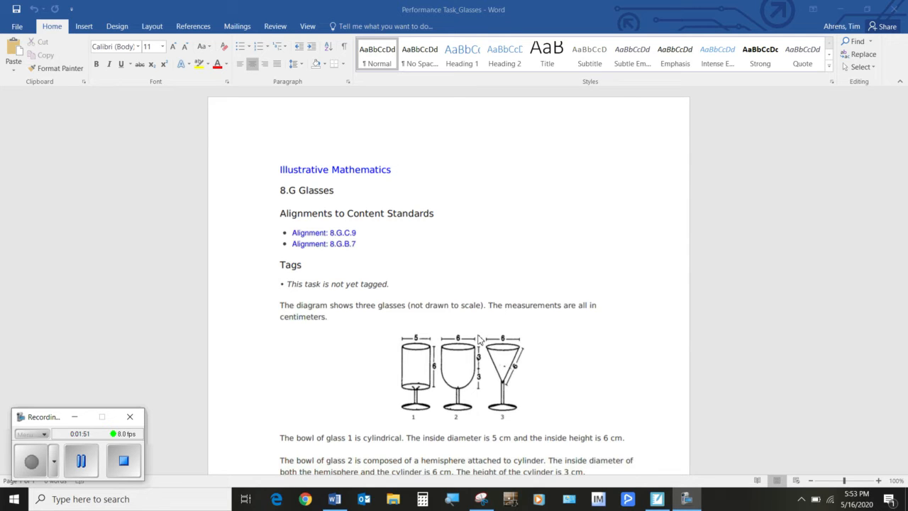
pyautogui.moveTo(525, 296)
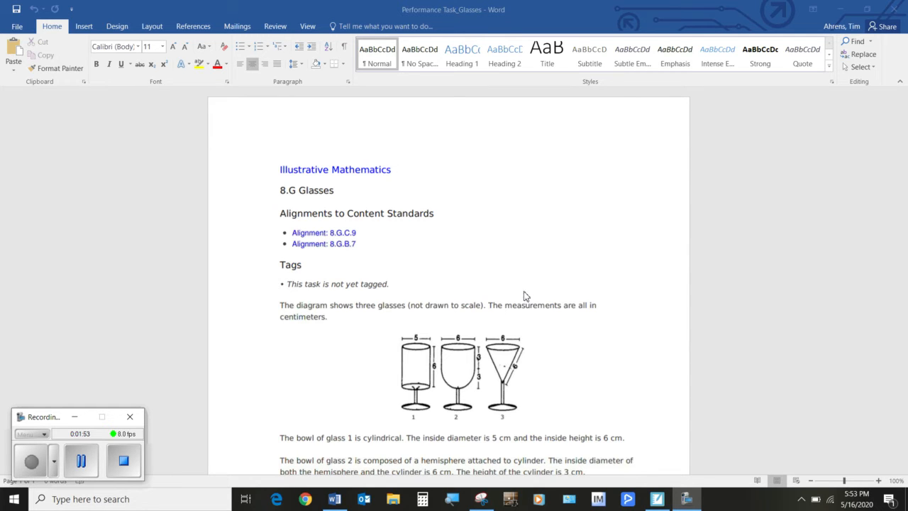
pyautogui.moveTo(483, 341)
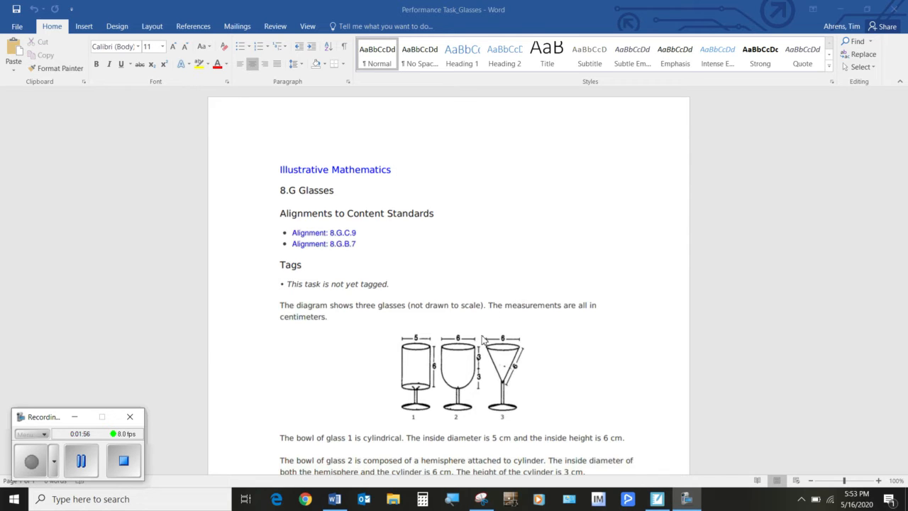
pyautogui.moveTo(401, 235)
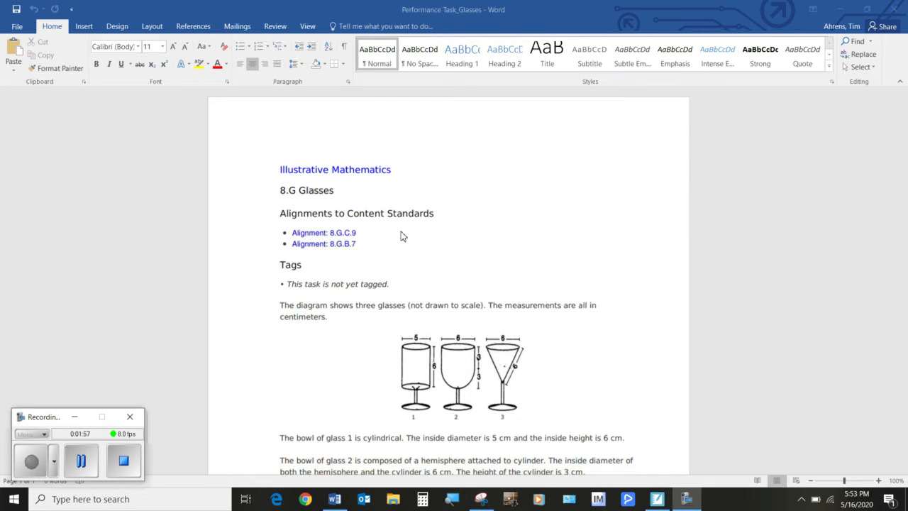
pyautogui.moveTo(360, 254)
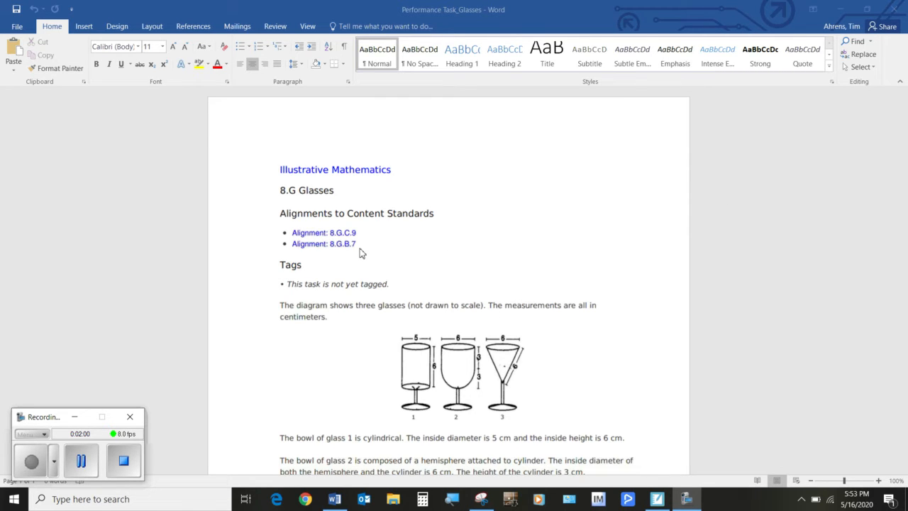
# - Advance to the part b page asking for each glass's bowl volume
pyautogui.click(378, 310)
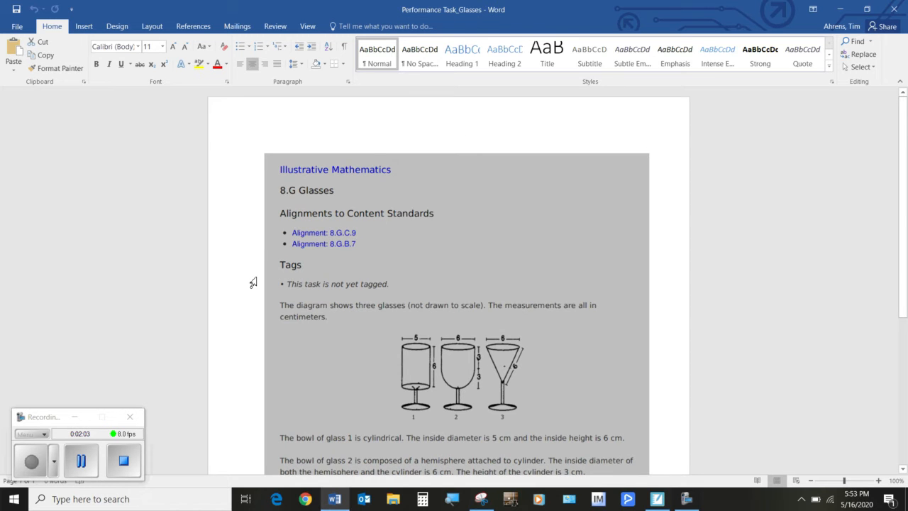
pyautogui.scroll(-3)
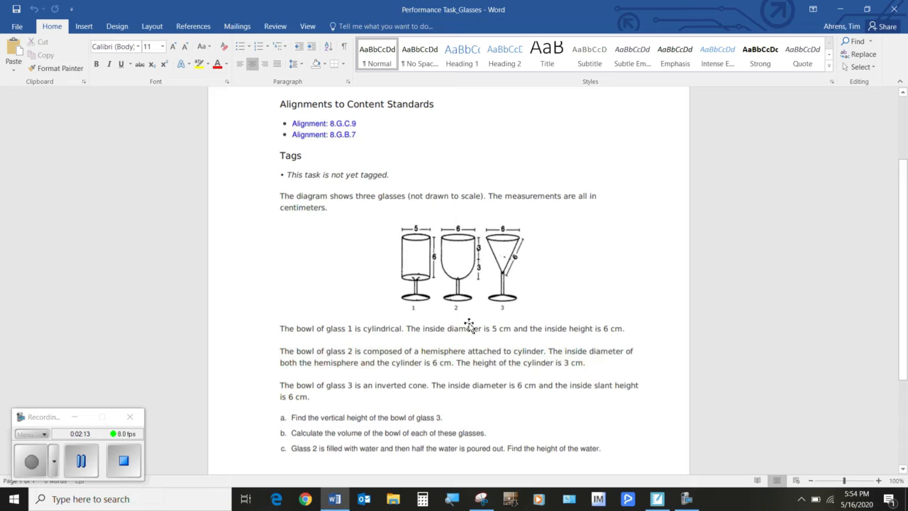
pyautogui.moveTo(470, 271)
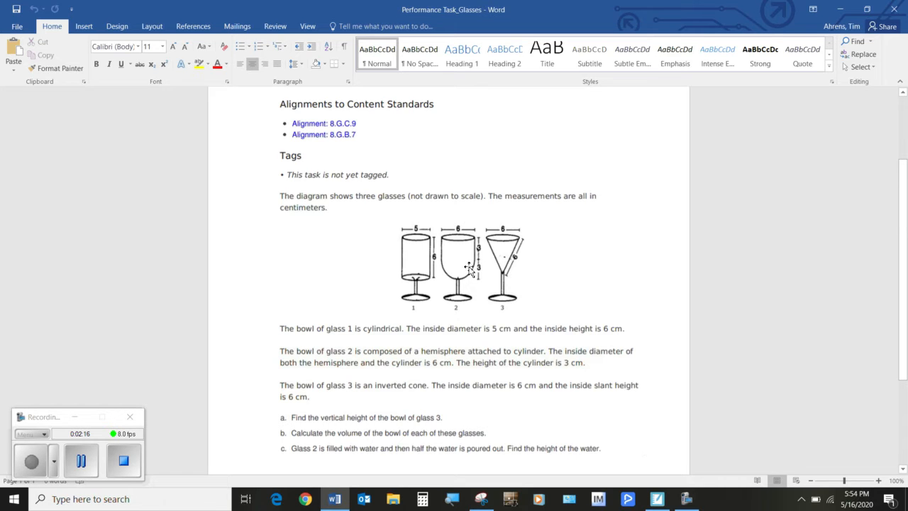
pyautogui.moveTo(463, 278)
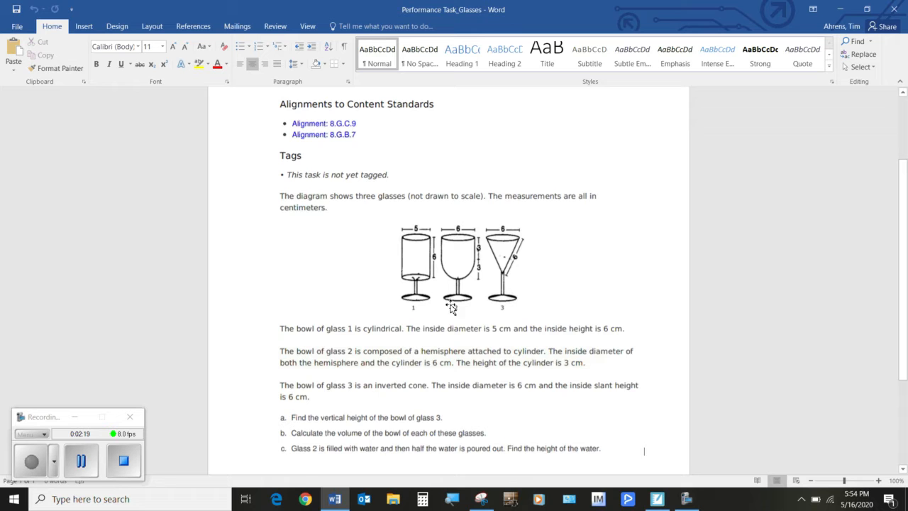
pyautogui.moveTo(299, 442)
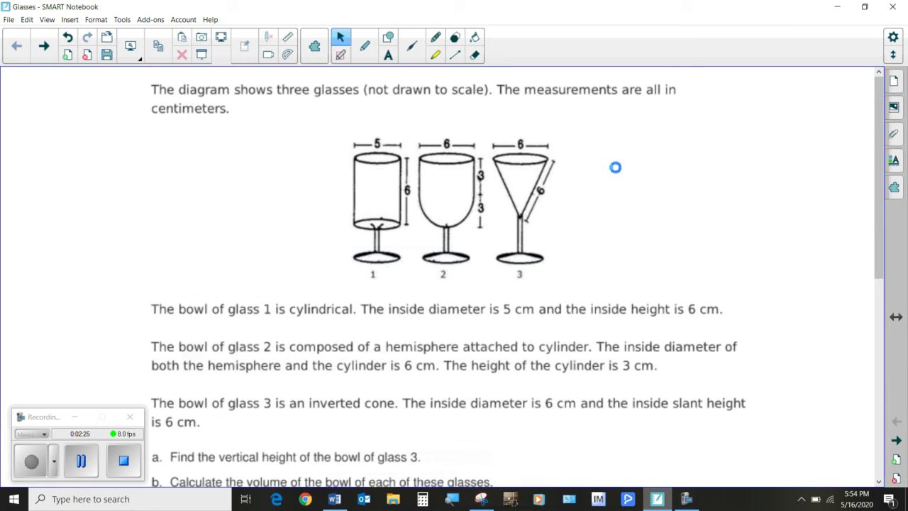
pyautogui.moveTo(308, 116)
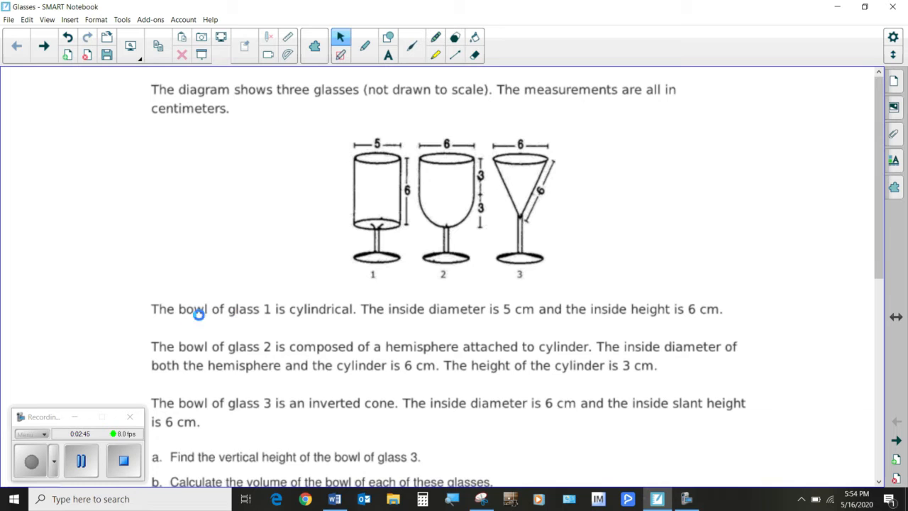
pyautogui.moveTo(362, 181)
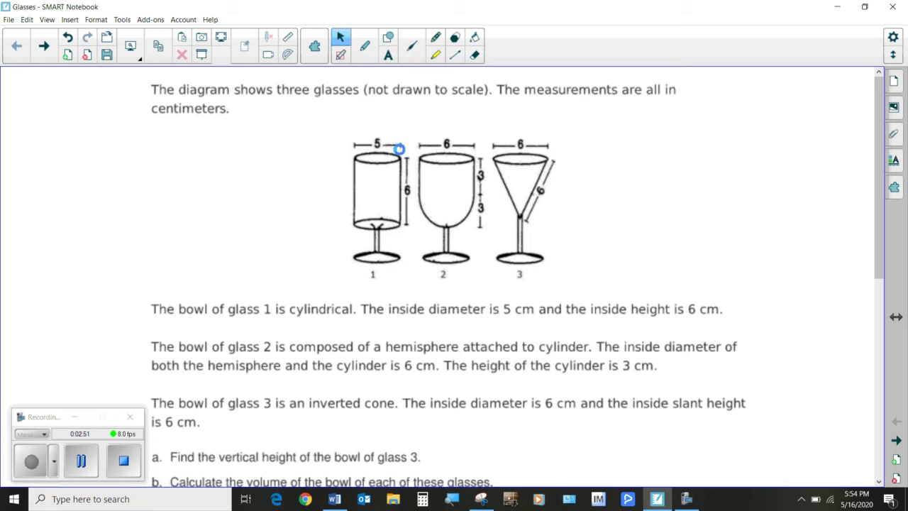
pyautogui.moveTo(405, 204)
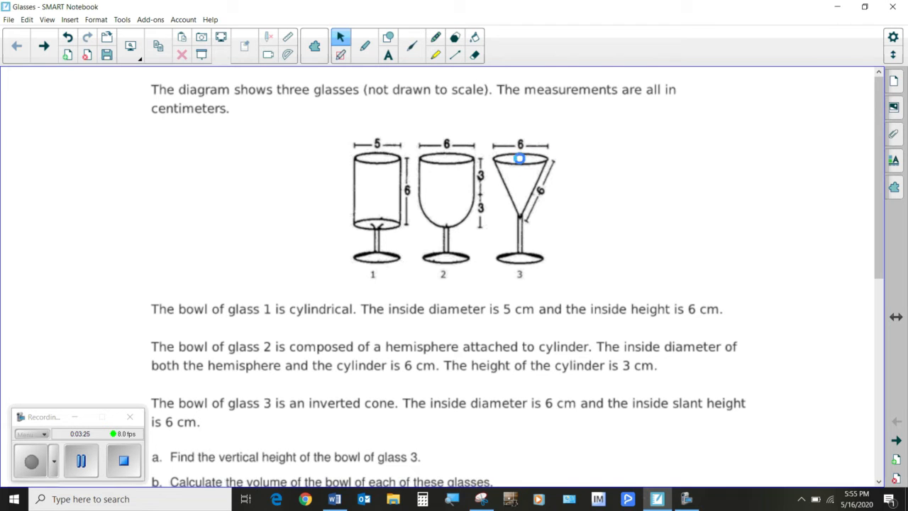
pyautogui.moveTo(516, 160)
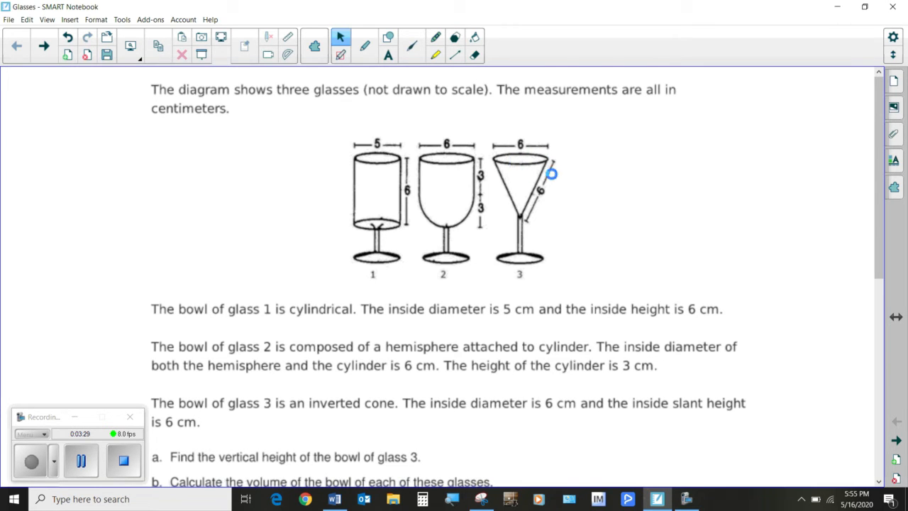
pyautogui.moveTo(549, 178)
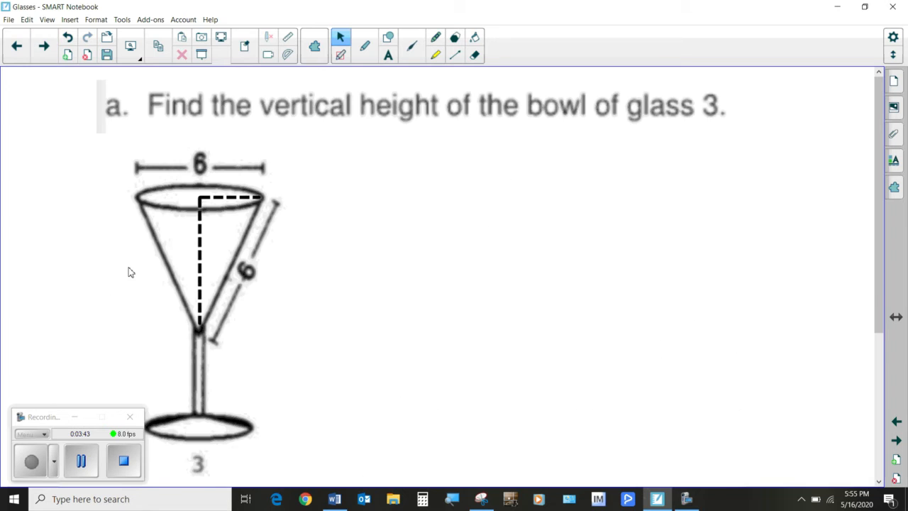
pyautogui.moveTo(585, 108)
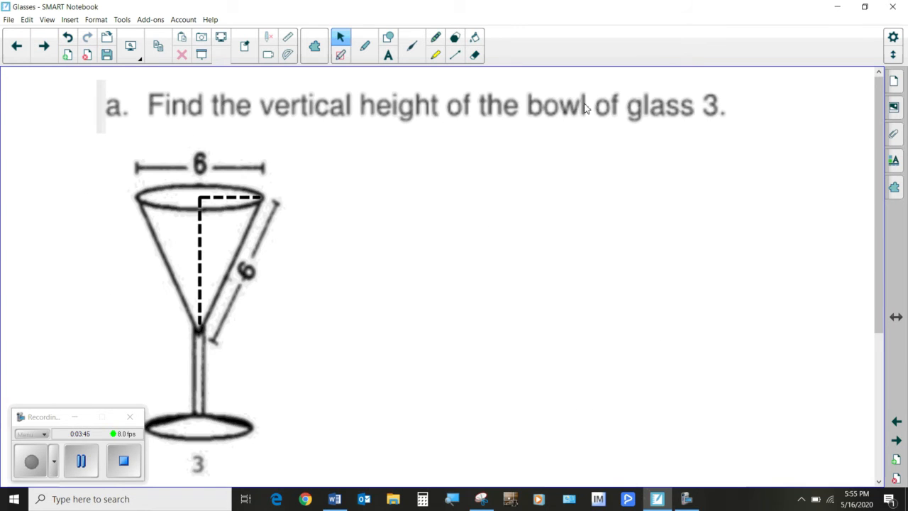
pyautogui.moveTo(715, 109)
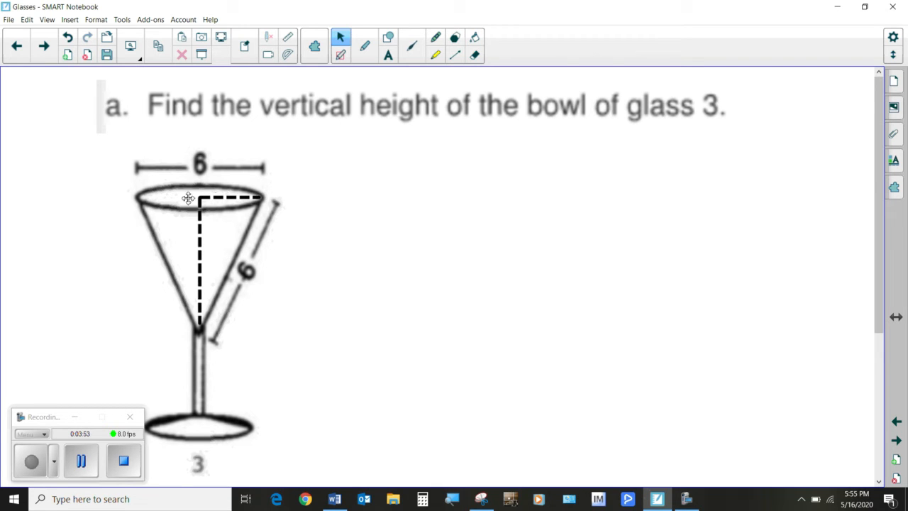
pyautogui.moveTo(201, 197)
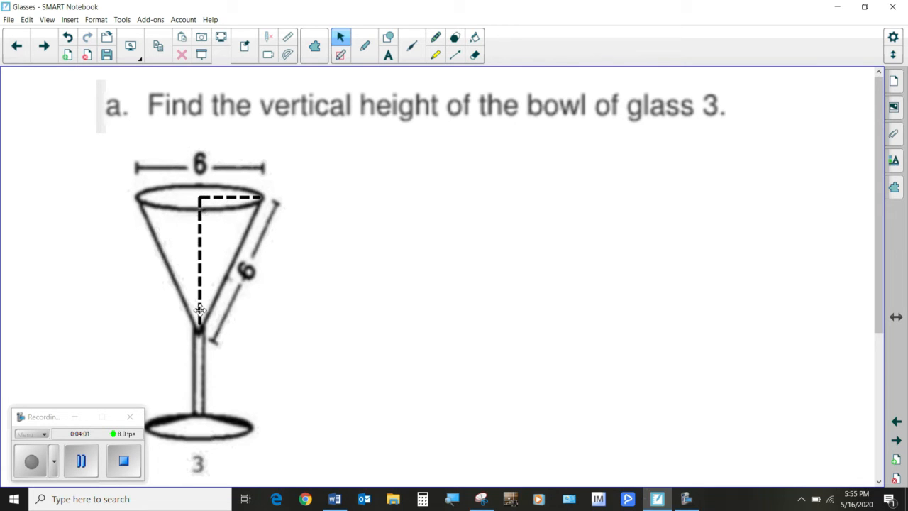
pyautogui.moveTo(244, 238)
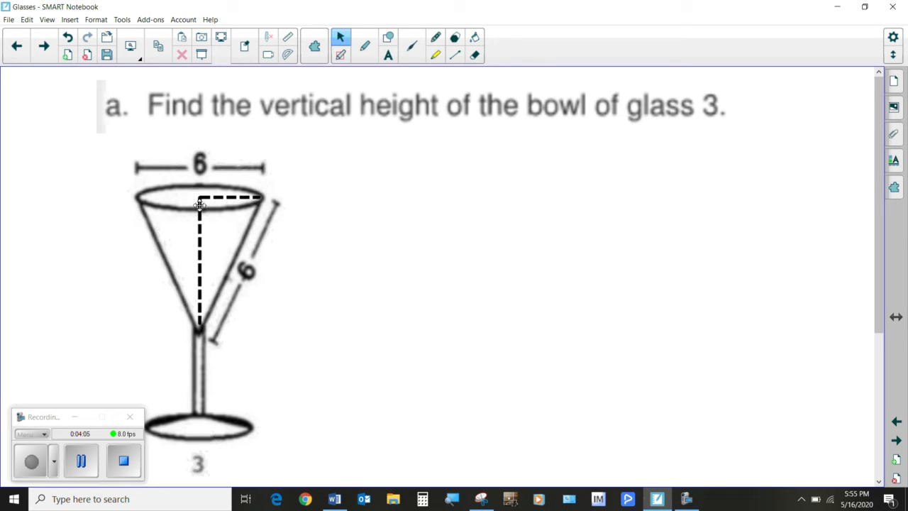
pyautogui.moveTo(200, 266)
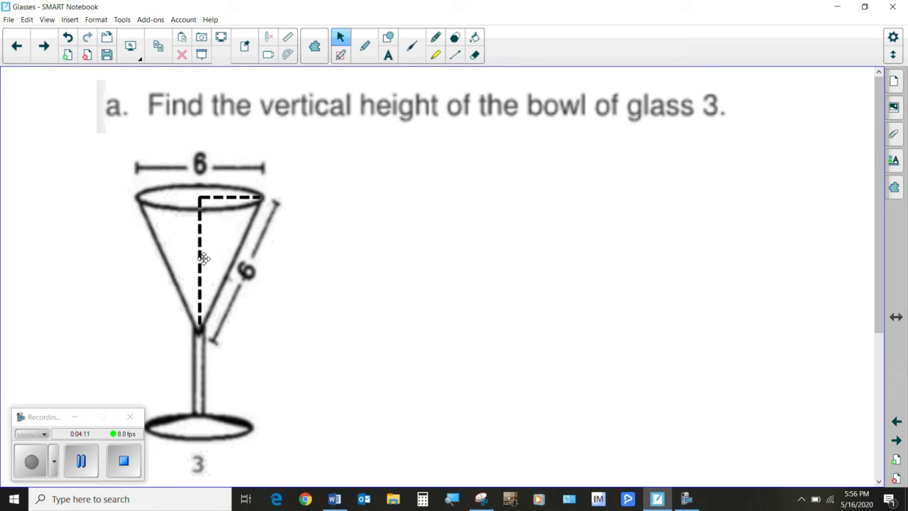
pyautogui.moveTo(204, 248)
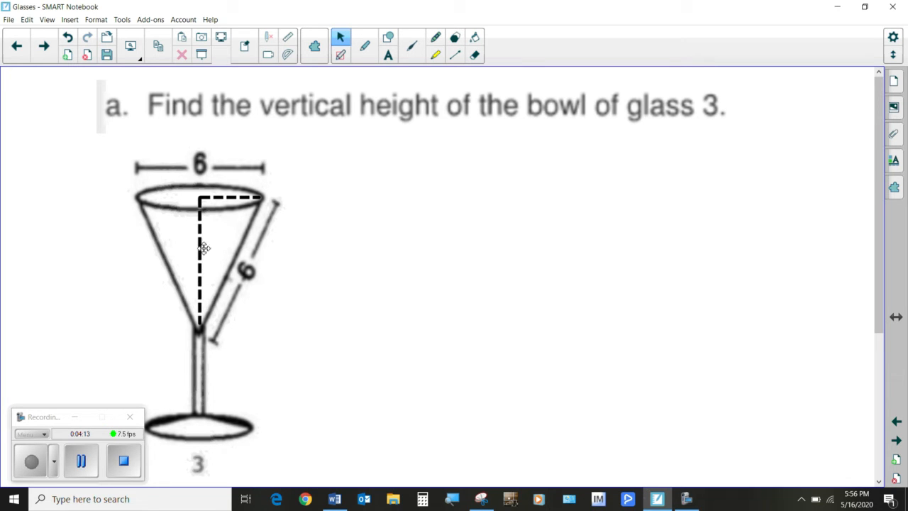
pyautogui.moveTo(550, 99)
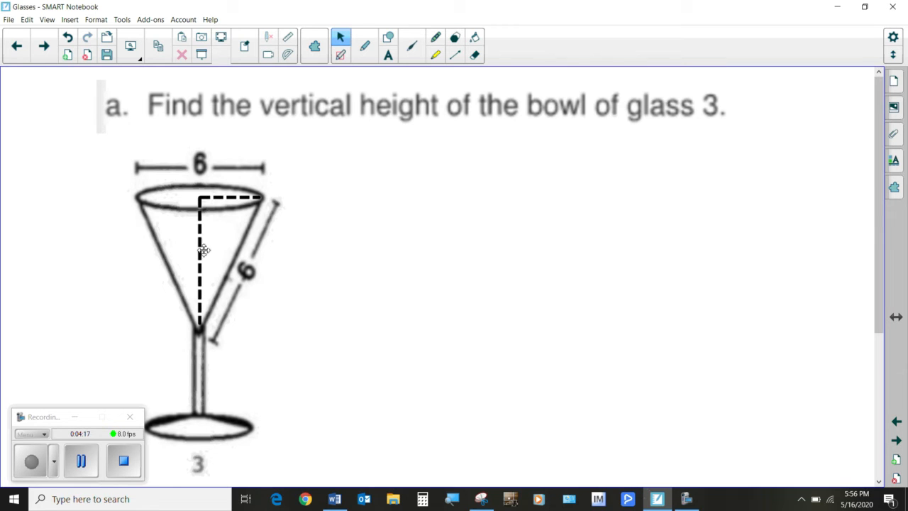
pyautogui.moveTo(198, 318)
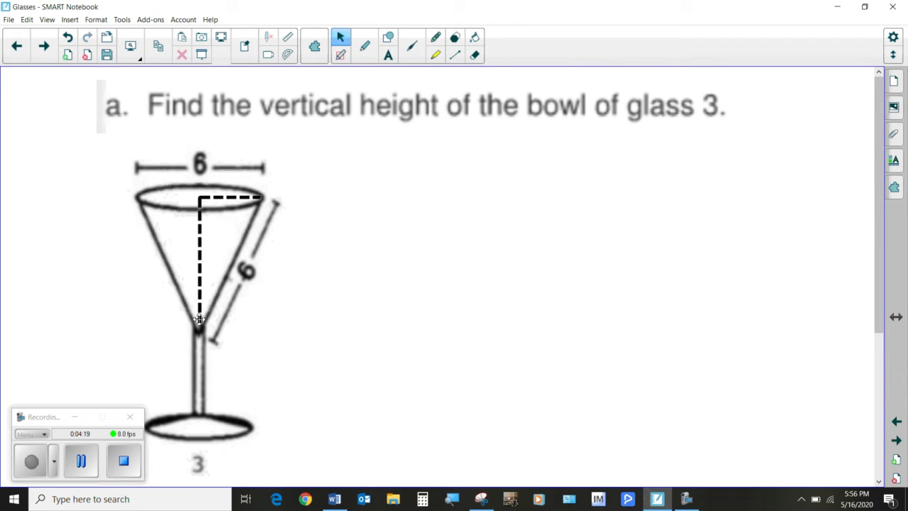
pyautogui.moveTo(198, 296)
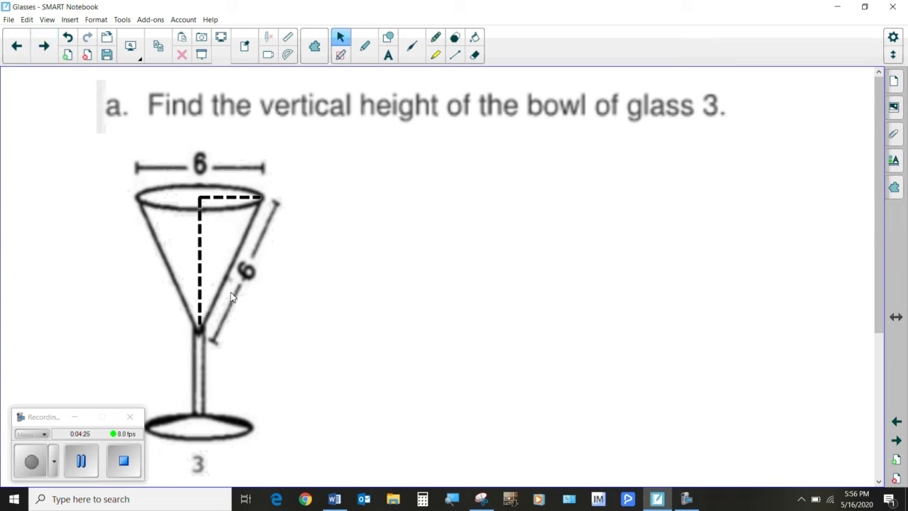
pyautogui.moveTo(227, 290)
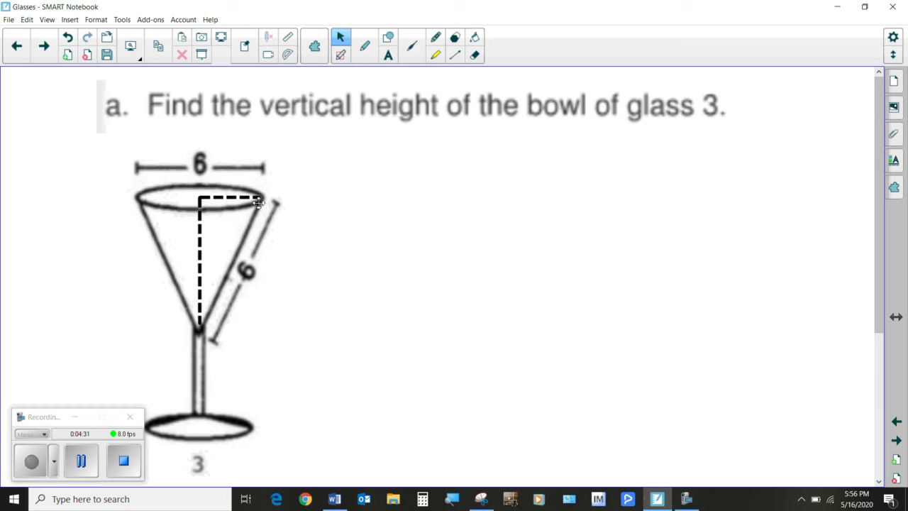
pyautogui.moveTo(237, 256)
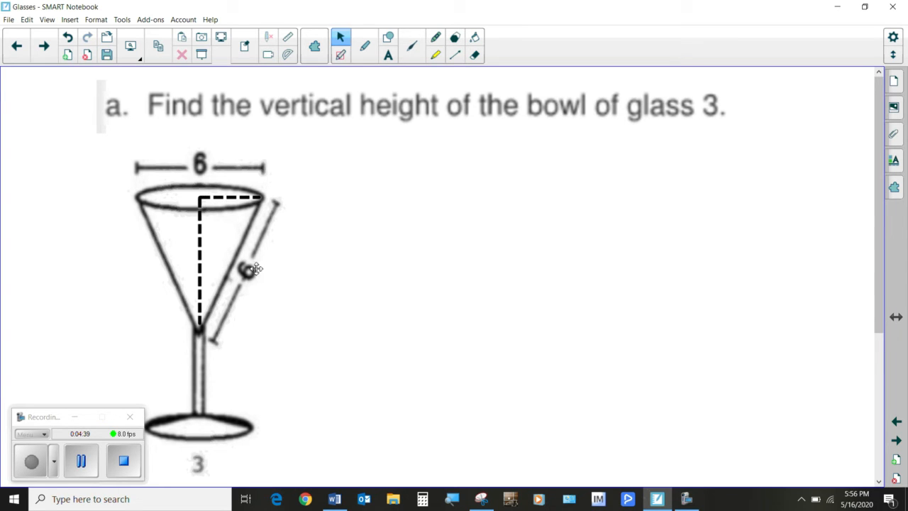
pyautogui.moveTo(241, 271)
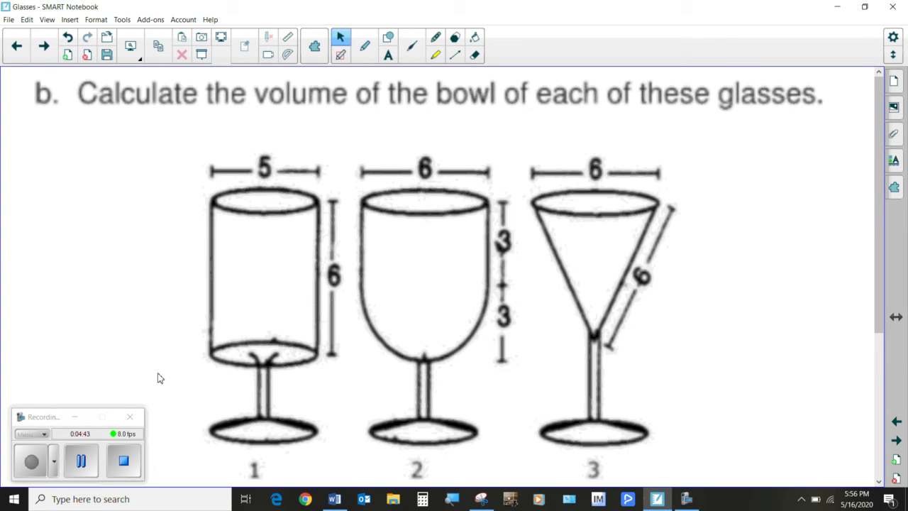
pyautogui.moveTo(115, 137)
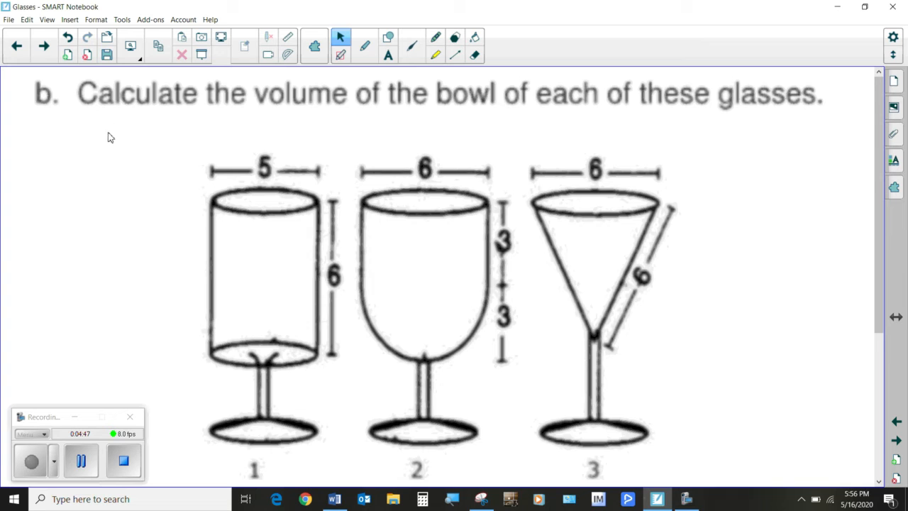
pyautogui.moveTo(524, 101)
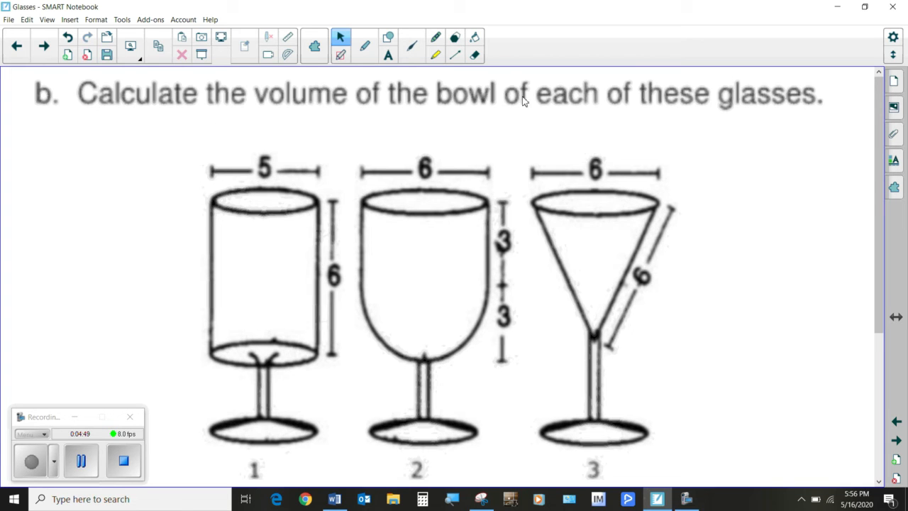
pyautogui.moveTo(694, 115)
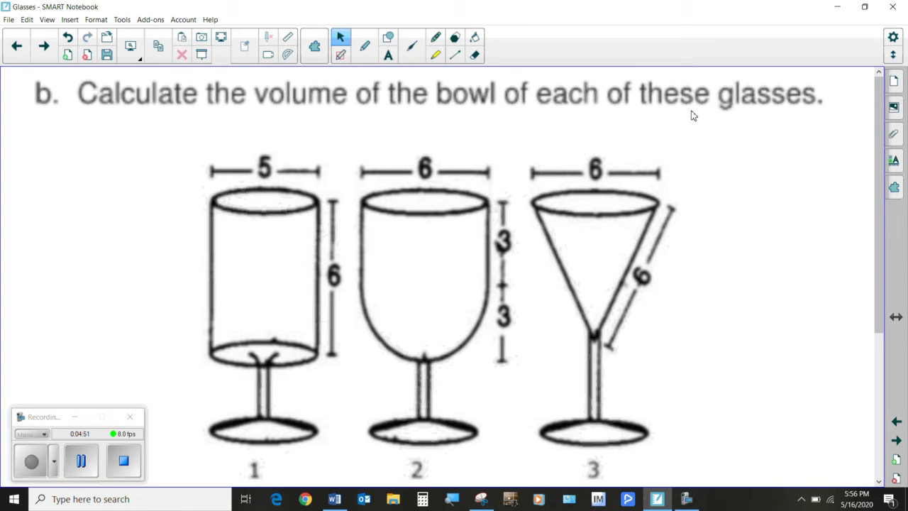
pyautogui.moveTo(262, 251)
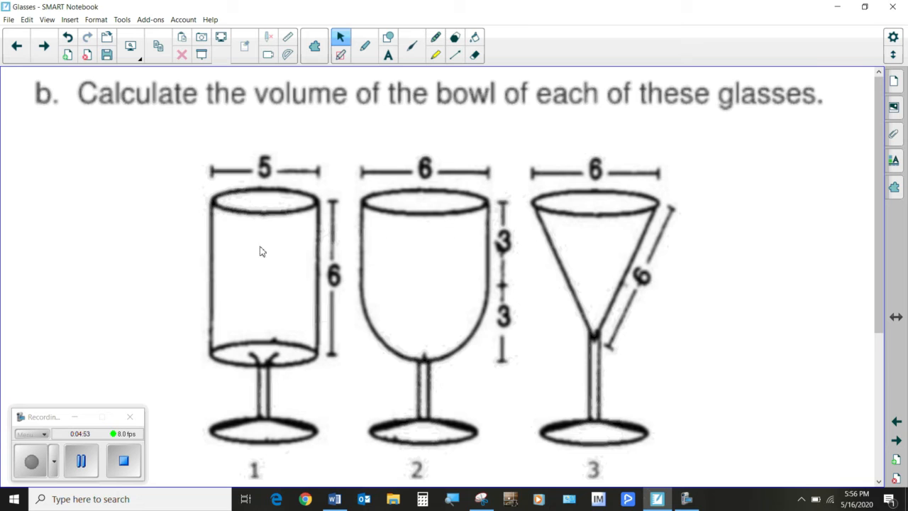
pyautogui.moveTo(254, 224)
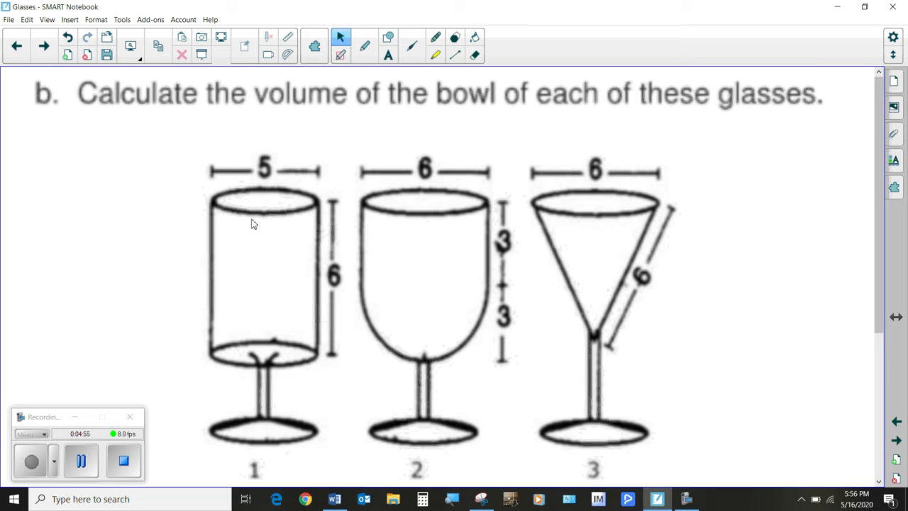
pyautogui.moveTo(209, 288)
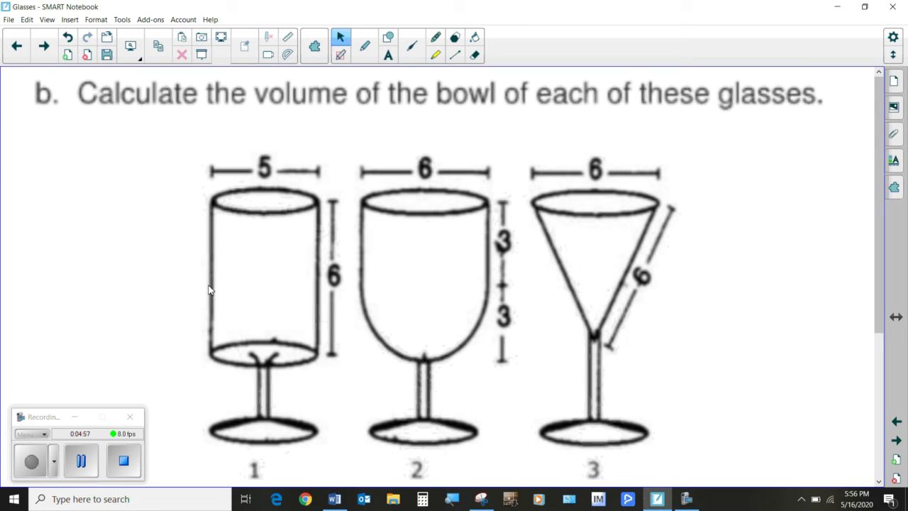
pyautogui.moveTo(416, 291)
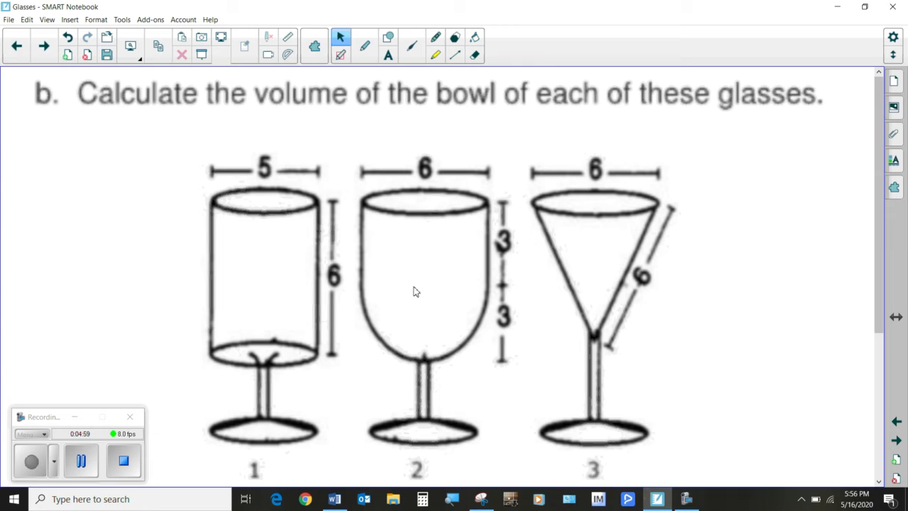
pyautogui.moveTo(362, 294)
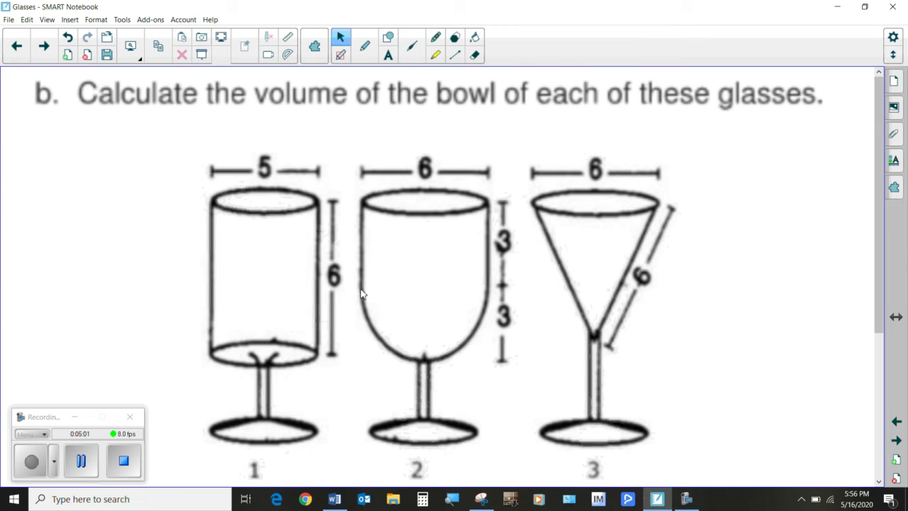
pyautogui.moveTo(442, 241)
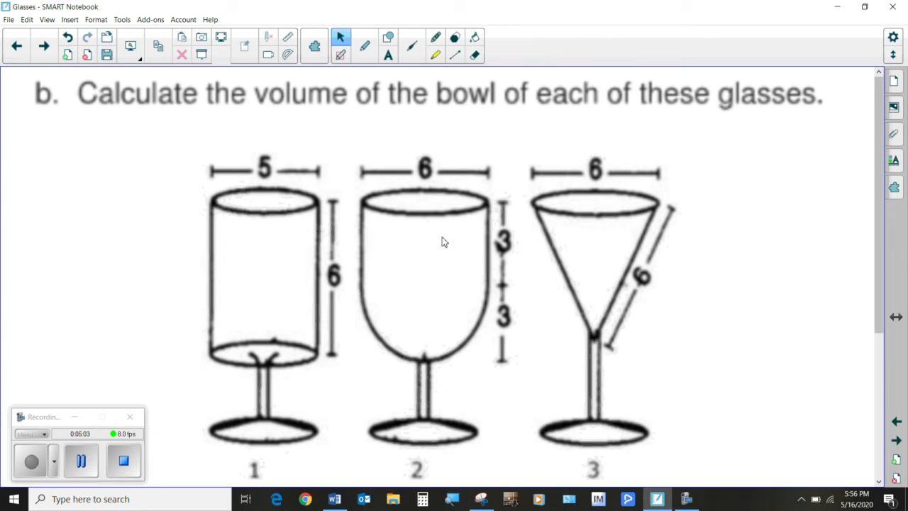
pyautogui.moveTo(427, 268)
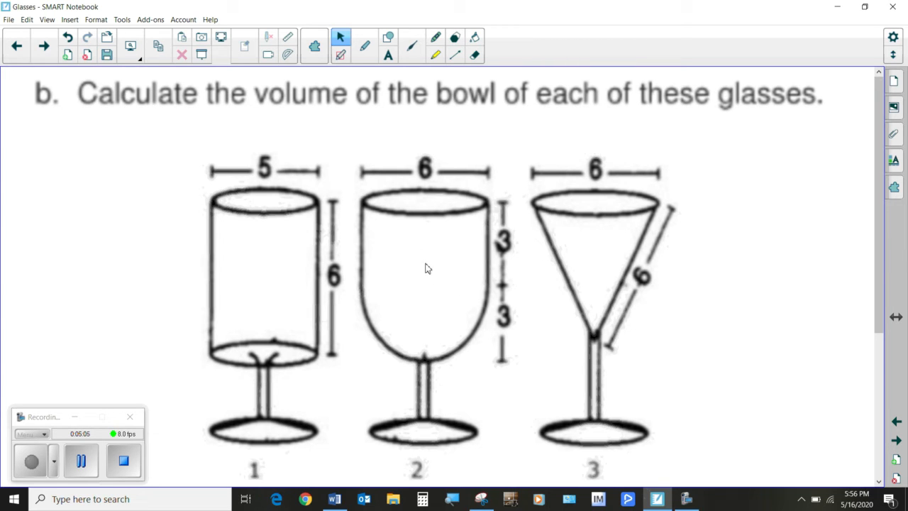
pyautogui.moveTo(462, 285)
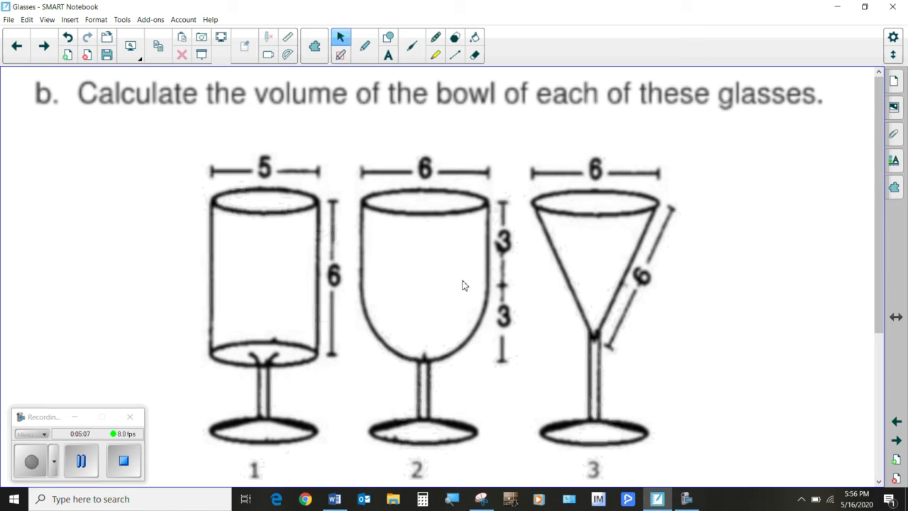
pyautogui.moveTo(479, 307)
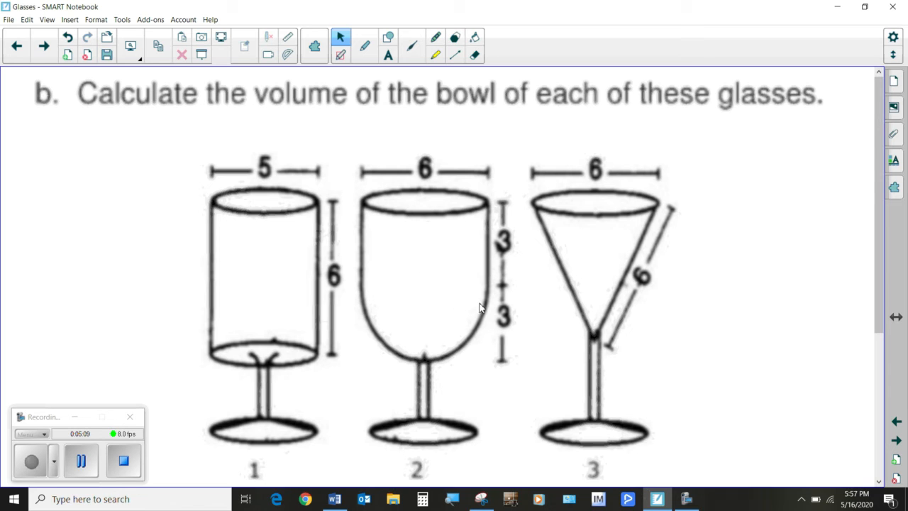
pyautogui.moveTo(436, 354)
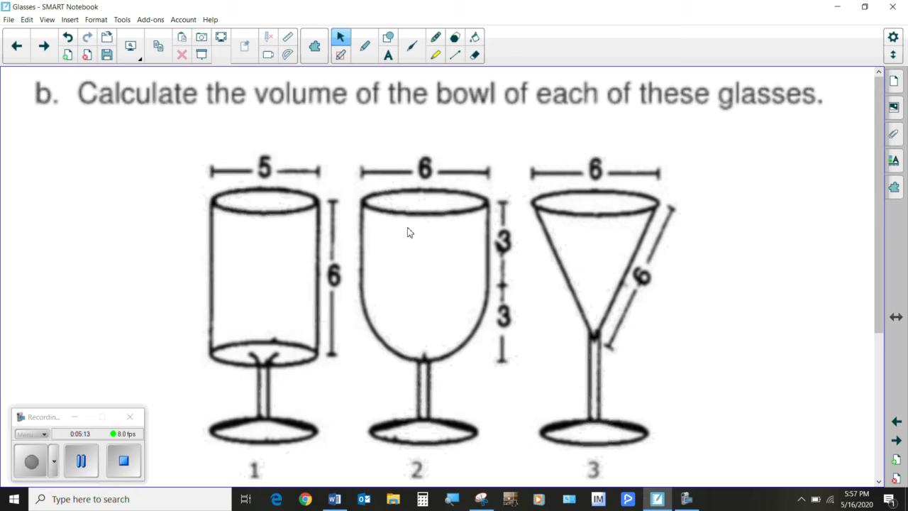
pyautogui.moveTo(433, 245)
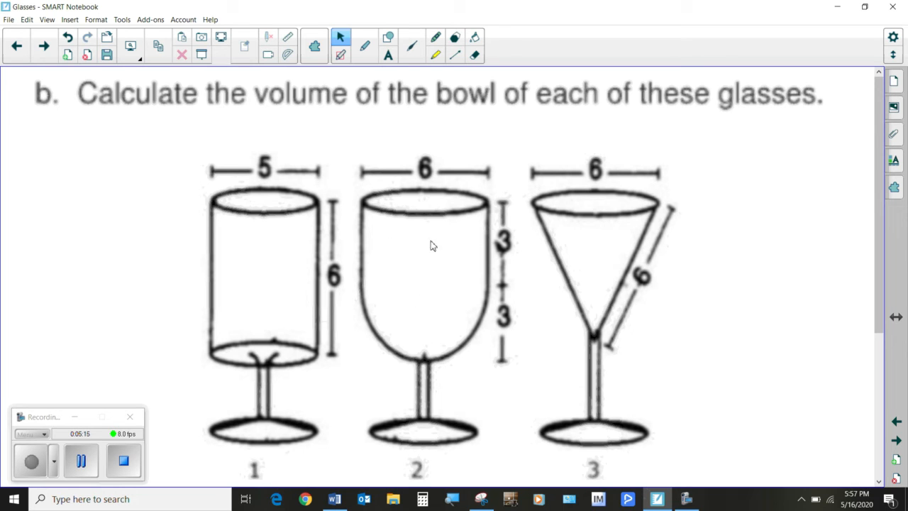
pyautogui.moveTo(586, 239)
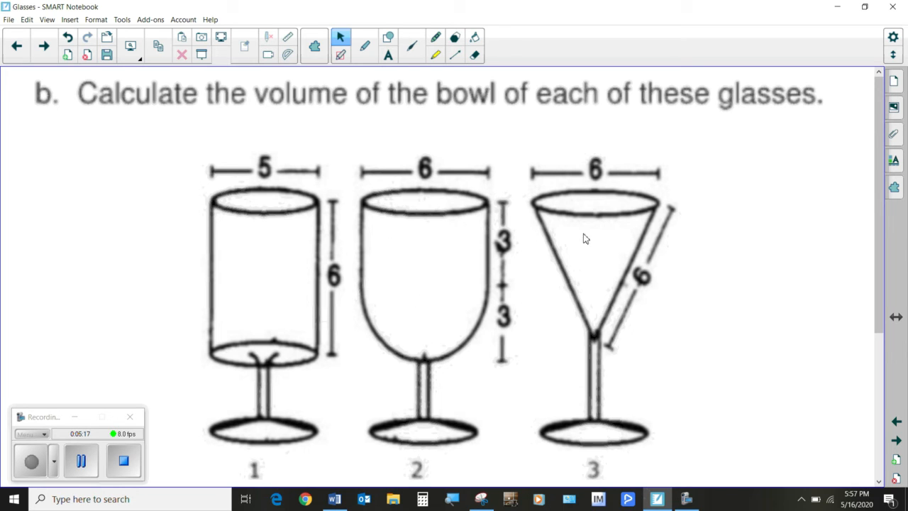
pyautogui.moveTo(582, 241)
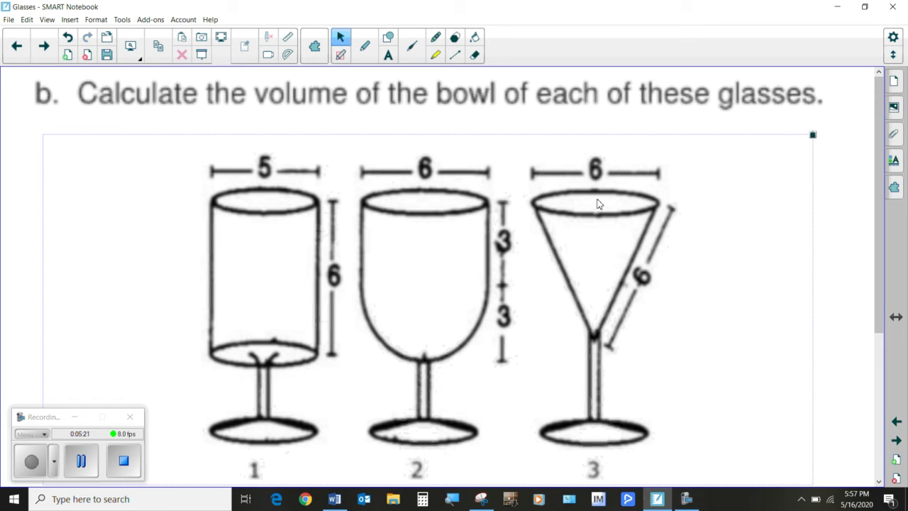
pyautogui.moveTo(602, 224)
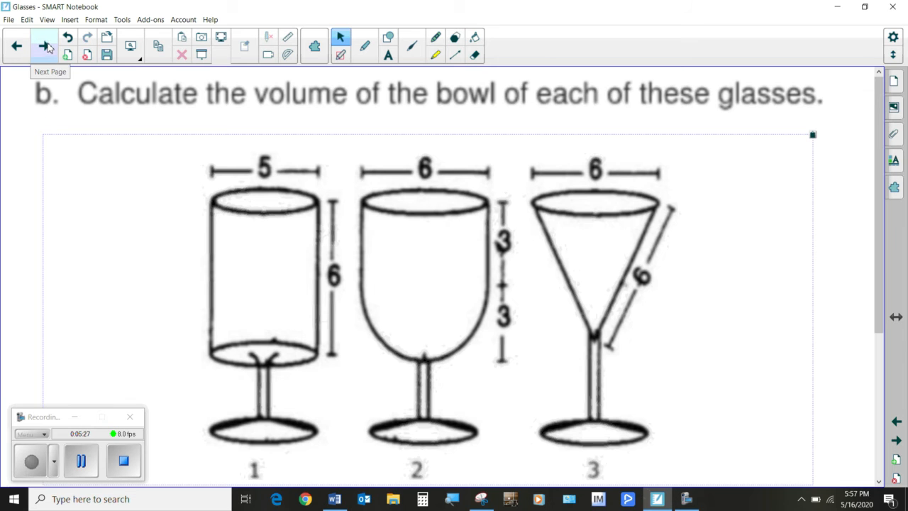
# - Advance to the part c page about half-emptying glass 2
pyautogui.click(43, 45)
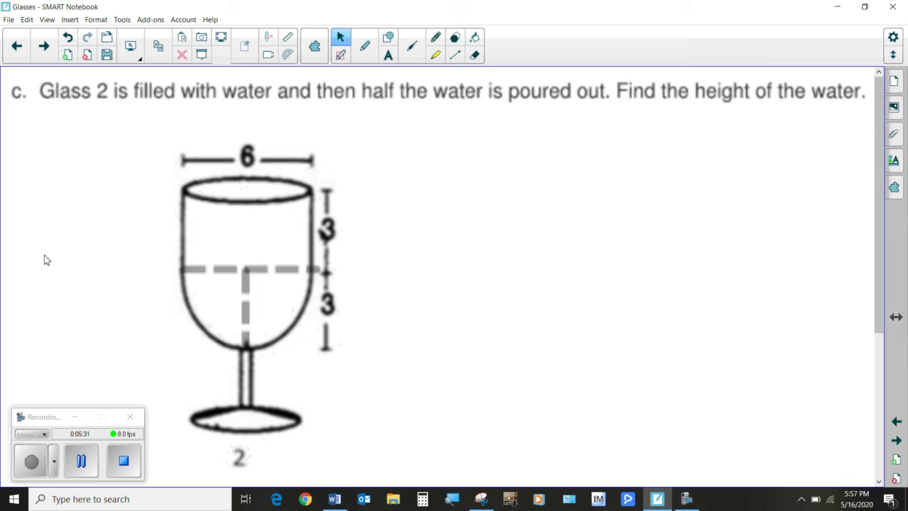
pyautogui.moveTo(273, 266)
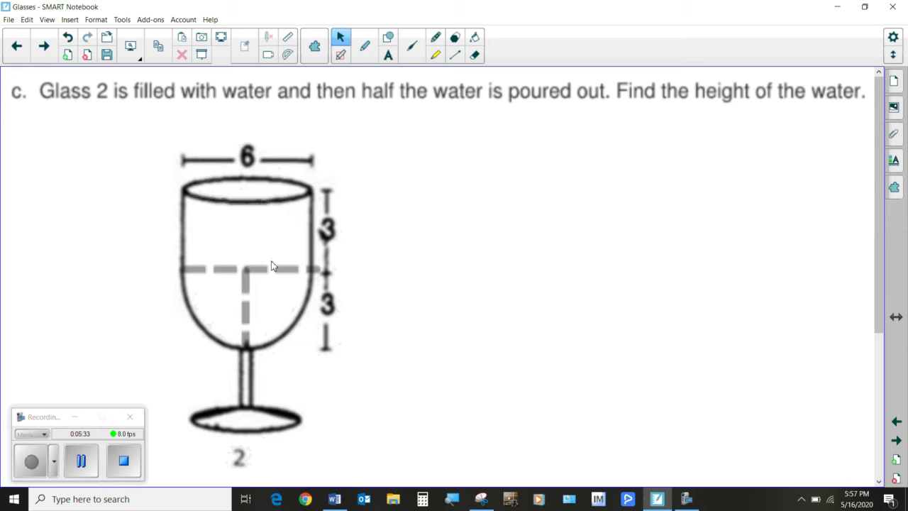
pyautogui.moveTo(481, 41)
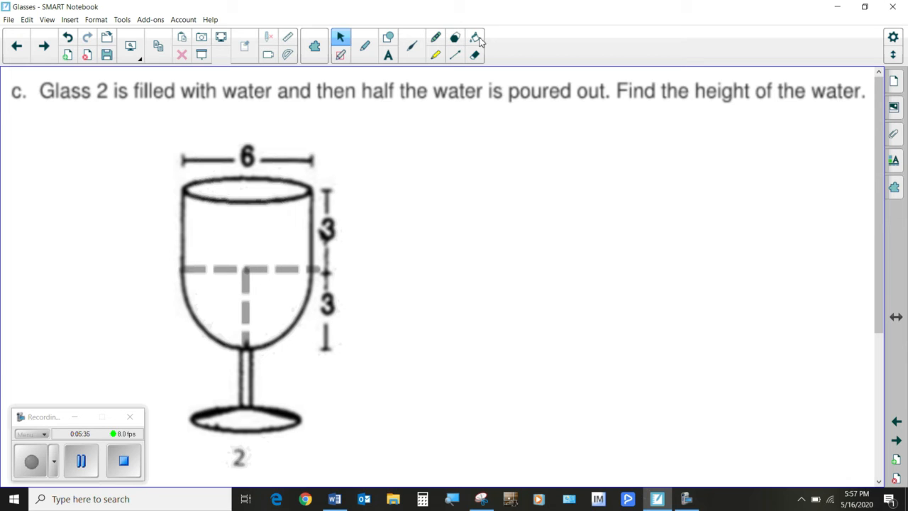
# - Select the Pen tool for freehand writing on the glass 2 slide
pyautogui.click(411, 36)
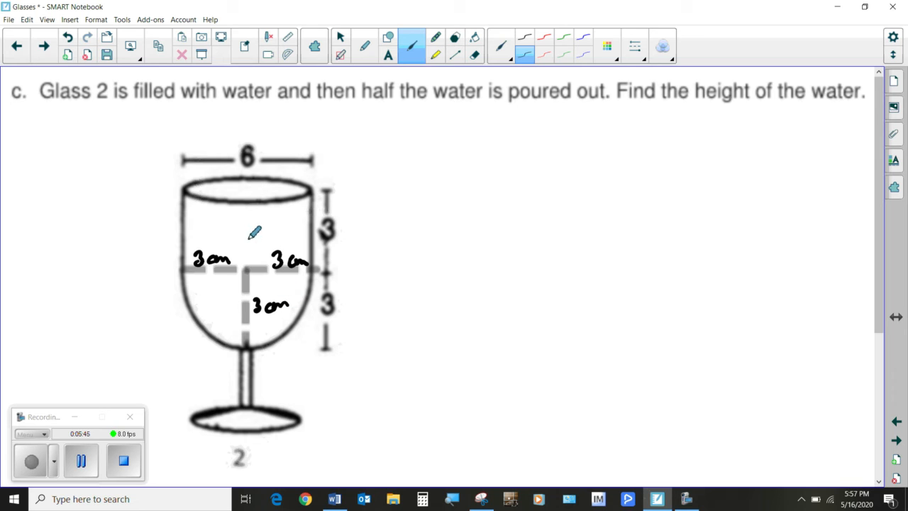
pyautogui.moveTo(86, 73)
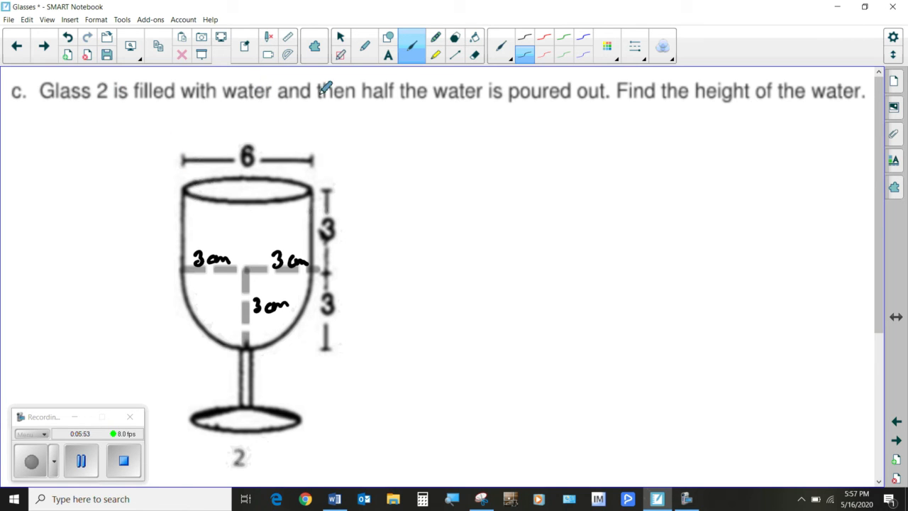
# - Underline 'half the water' and 'poured out' in the part c question
pyautogui.moveTo(366, 104); pyautogui.dragTo(472, 101)
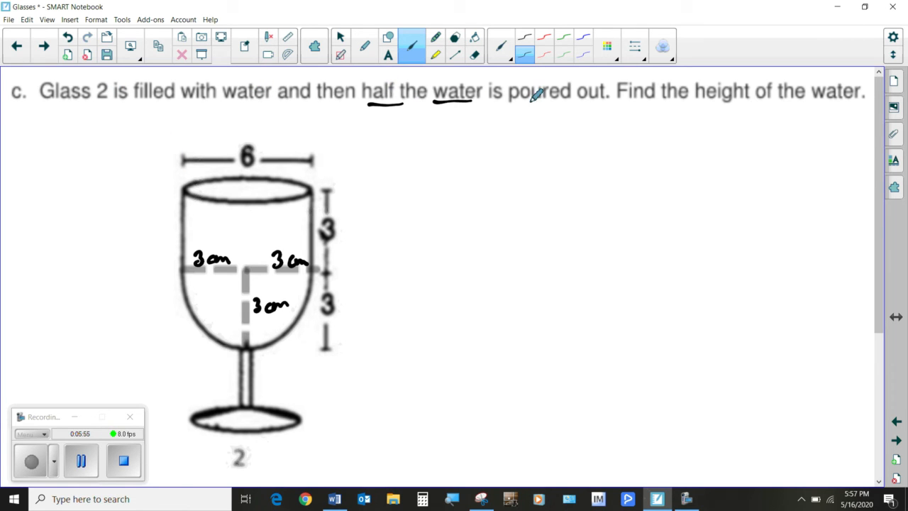
pyautogui.moveTo(526, 105); pyautogui.dragTo(578, 106)
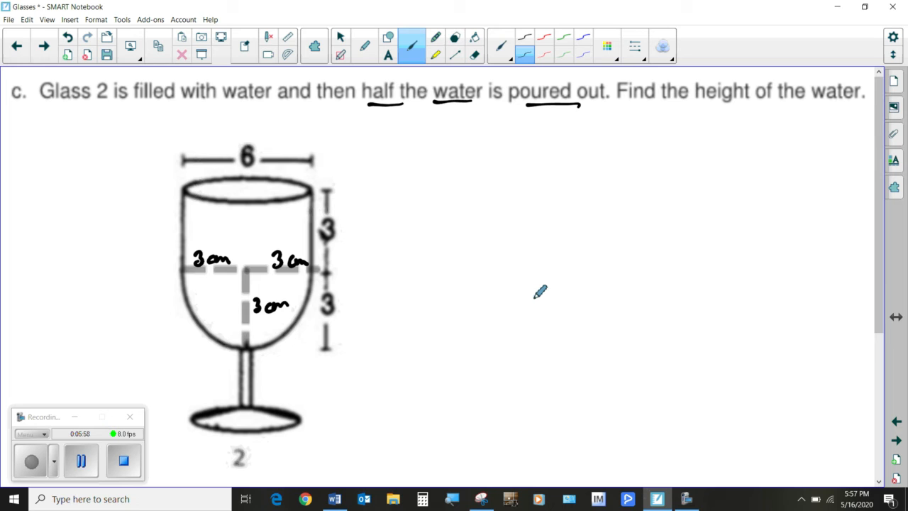
pyautogui.moveTo(656, 88)
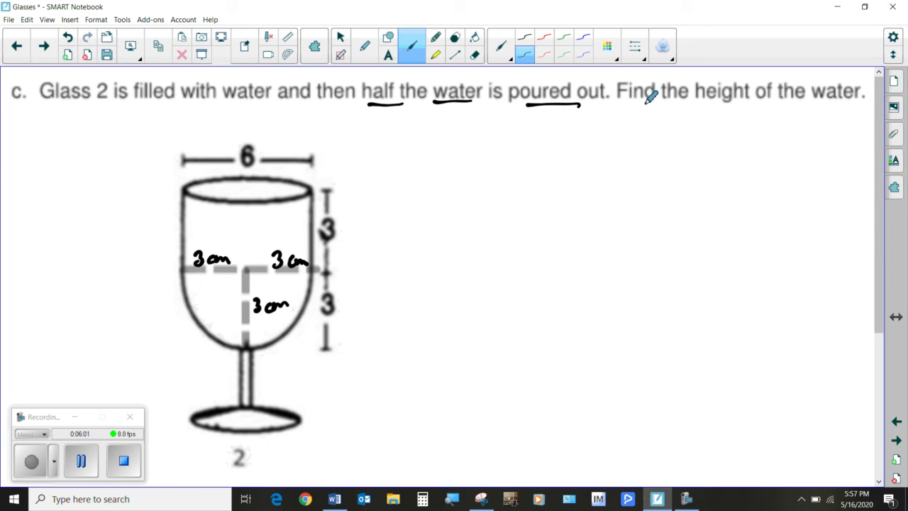
pyautogui.moveTo(253, 342)
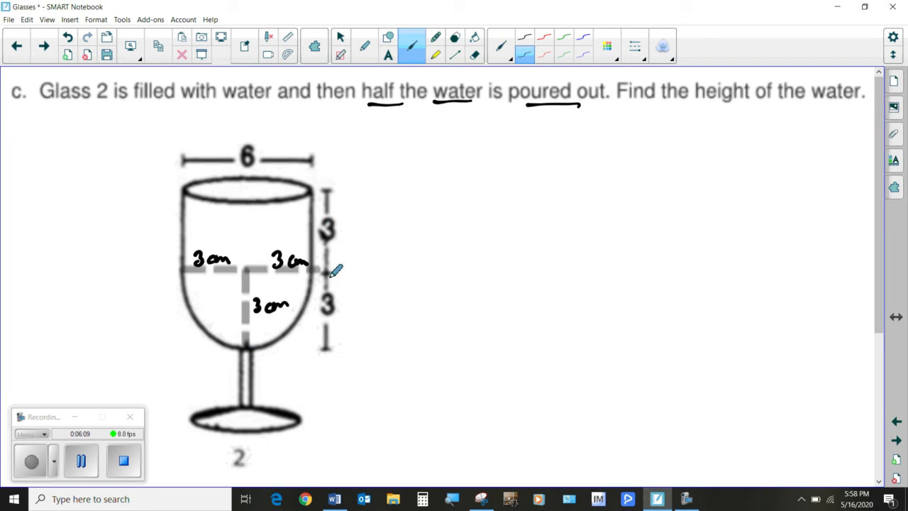
pyautogui.moveTo(339, 325)
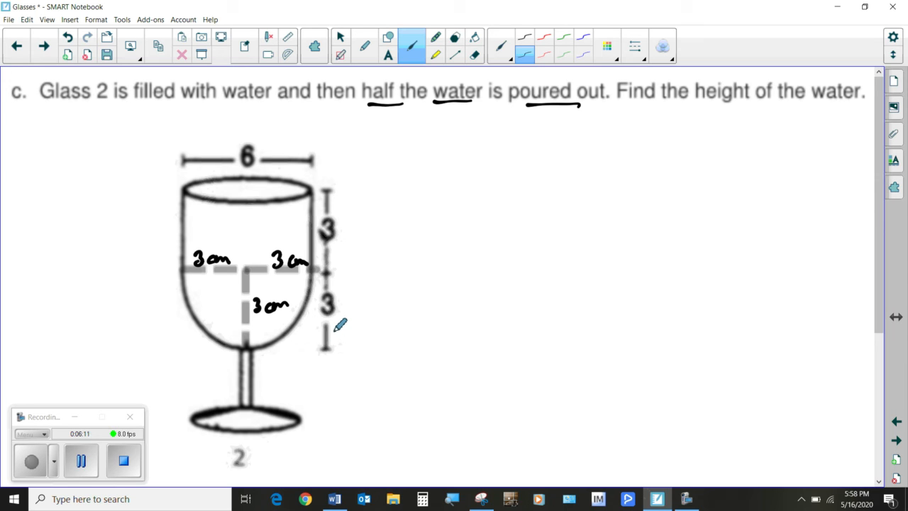
pyautogui.moveTo(247, 250)
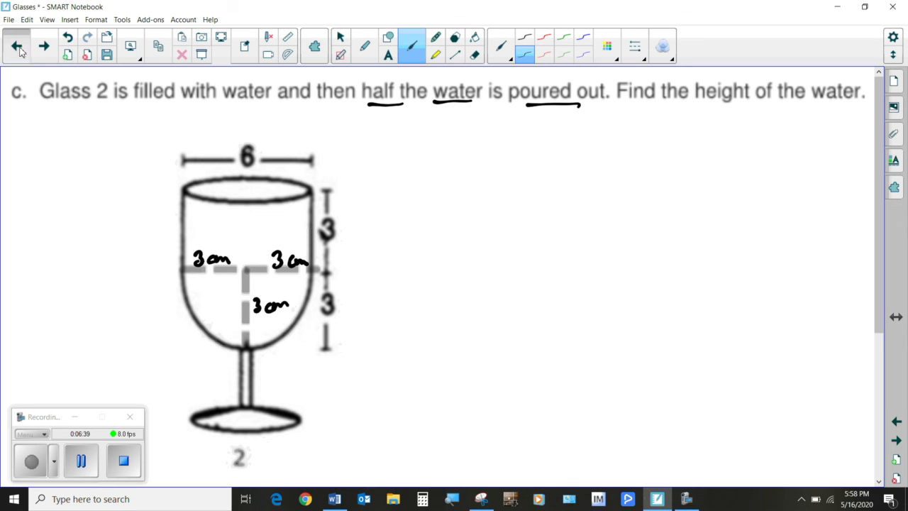
pyautogui.click(17, 45)
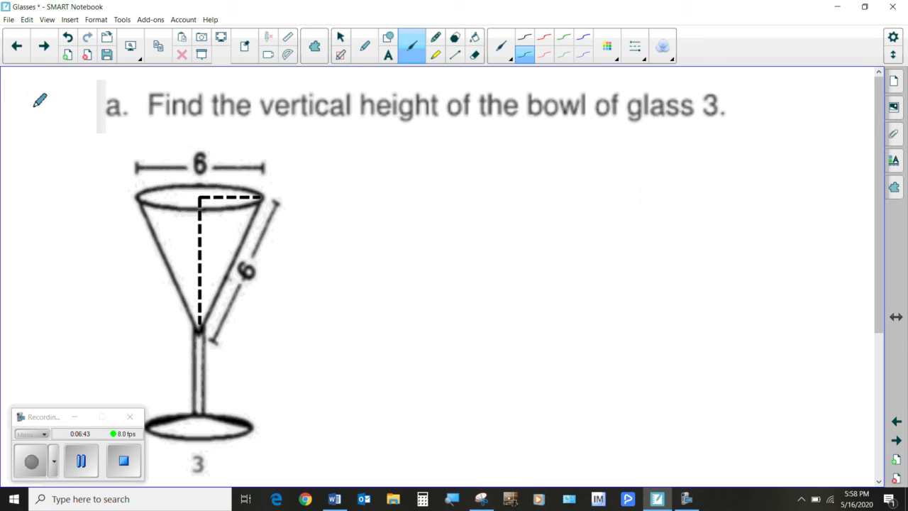
pyautogui.moveTo(17, 45)
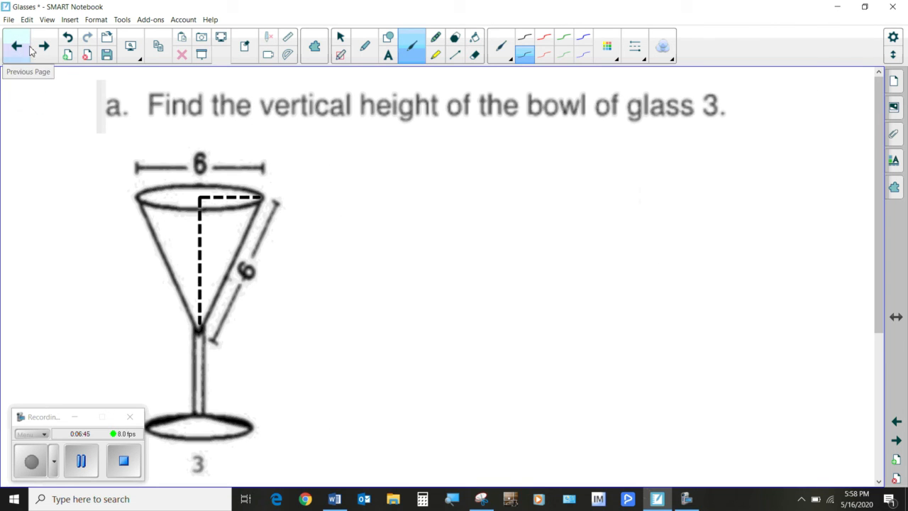
pyautogui.moveTo(43, 52)
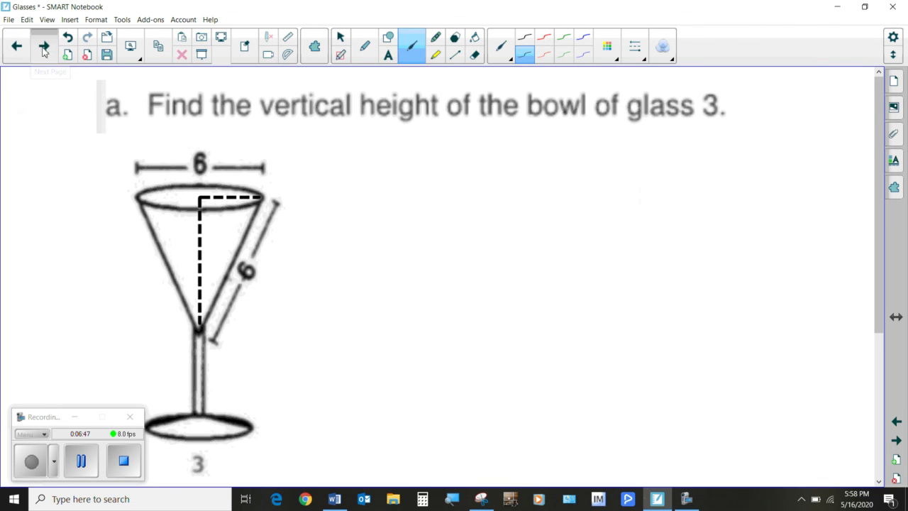
pyautogui.click(17, 46)
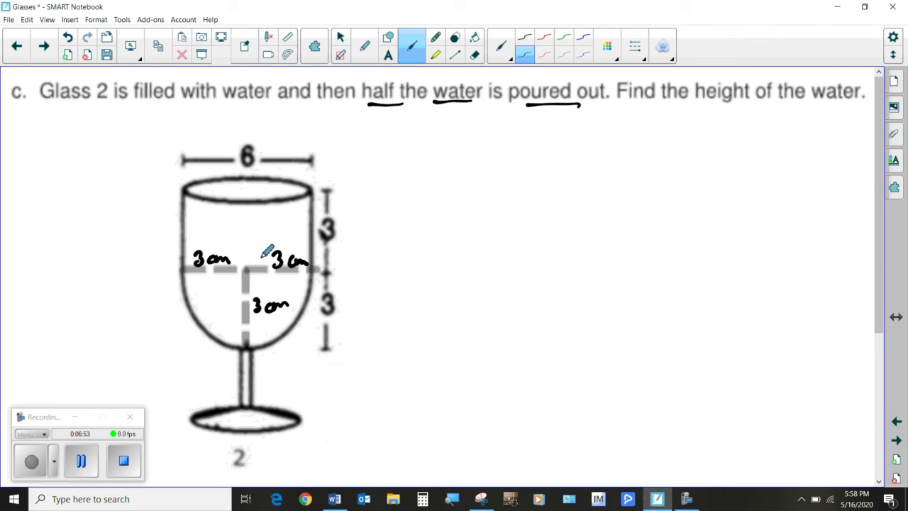
pyautogui.moveTo(248, 213)
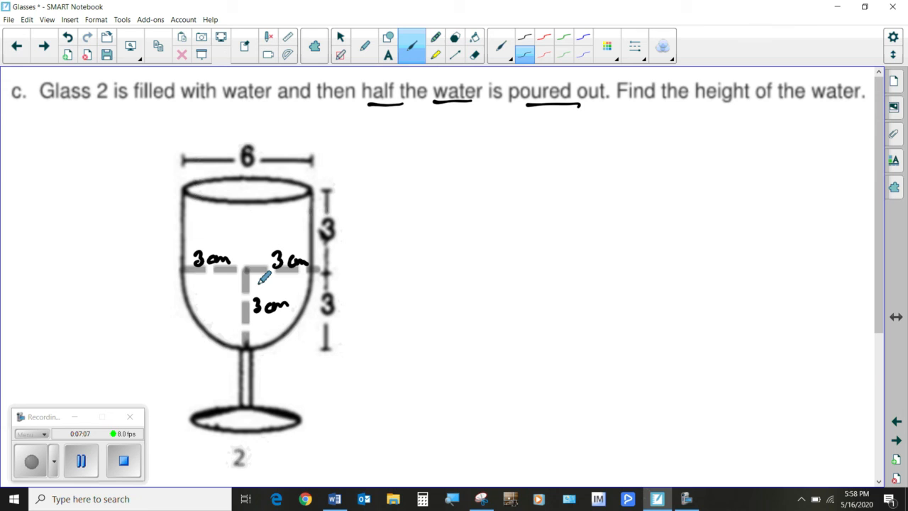
pyautogui.moveTo(265, 282)
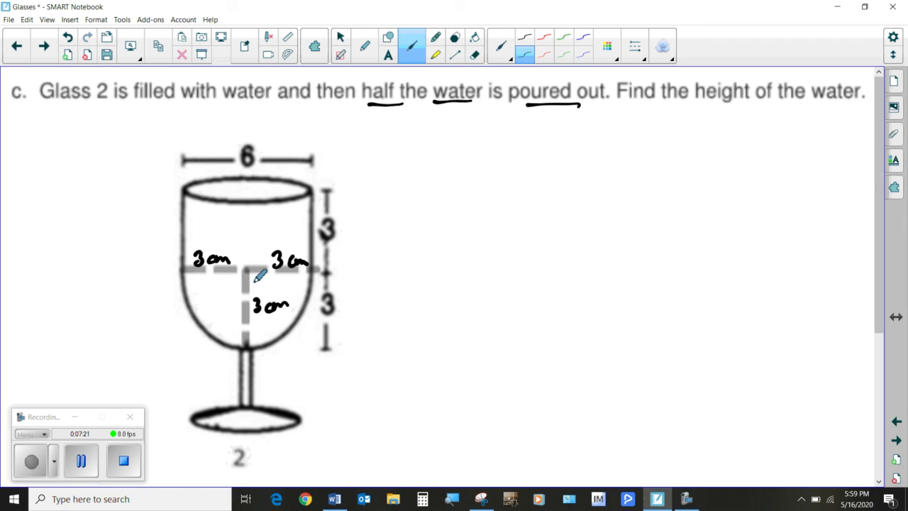
pyautogui.moveTo(255, 279)
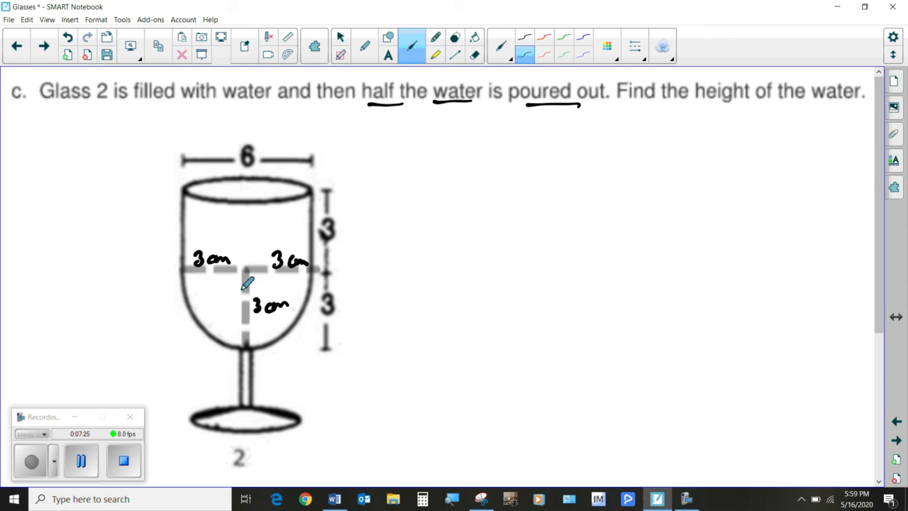
pyautogui.moveTo(295, 236)
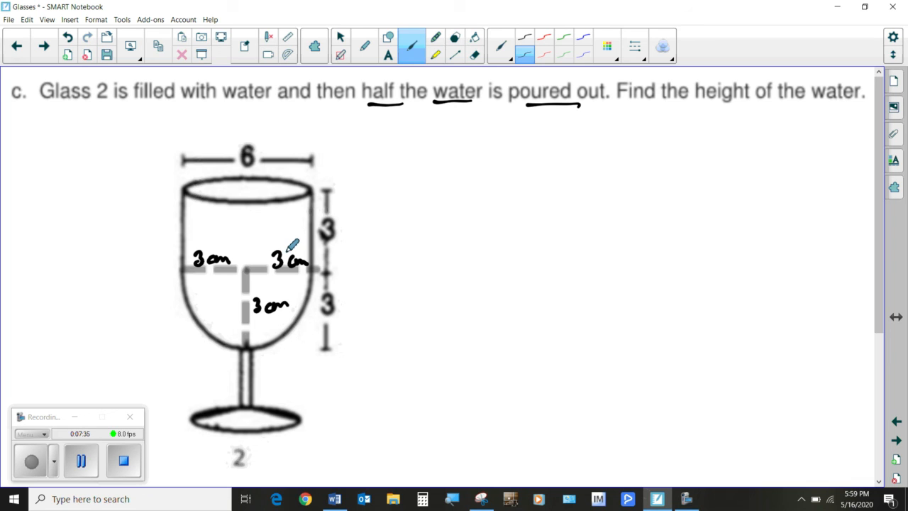
pyautogui.moveTo(230, 345)
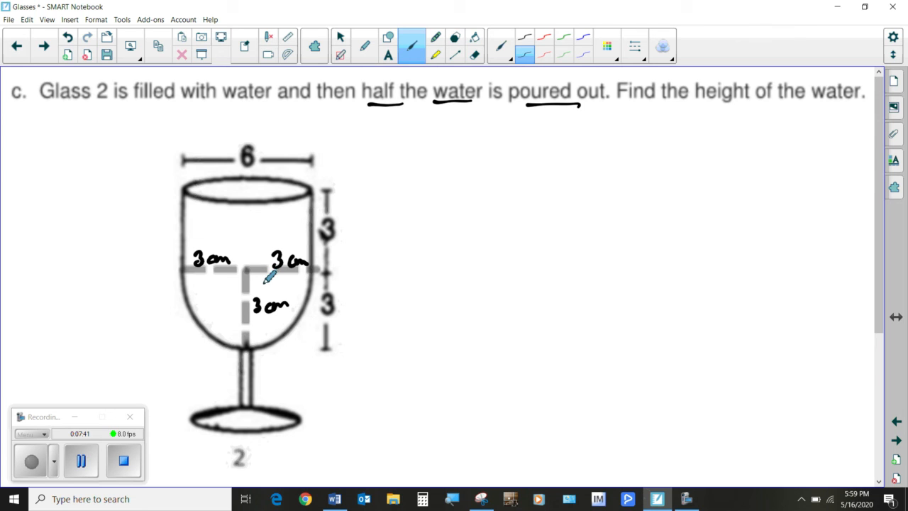
pyautogui.moveTo(273, 284)
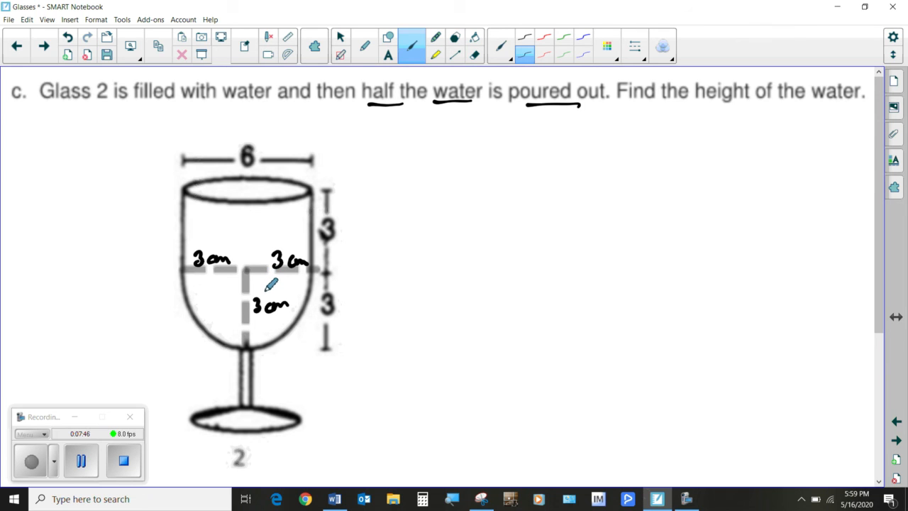
pyautogui.moveTo(269, 287)
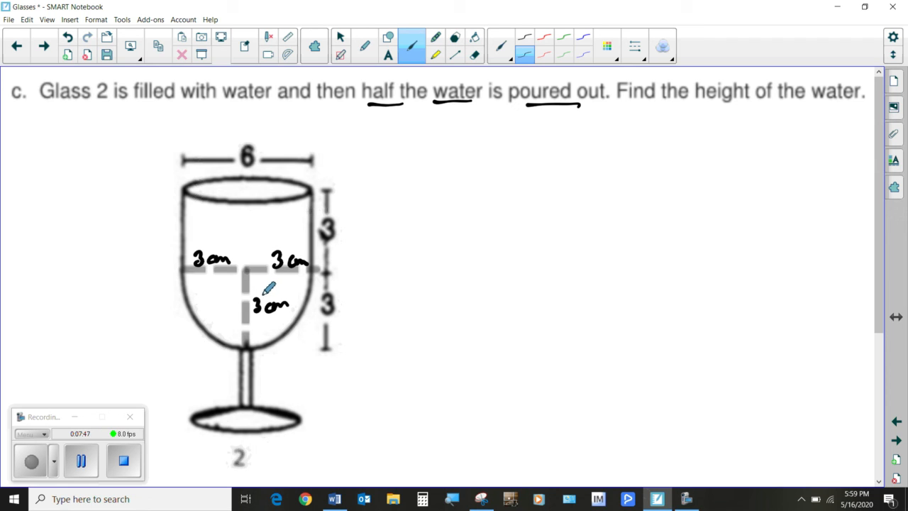
pyautogui.moveTo(169, 436)
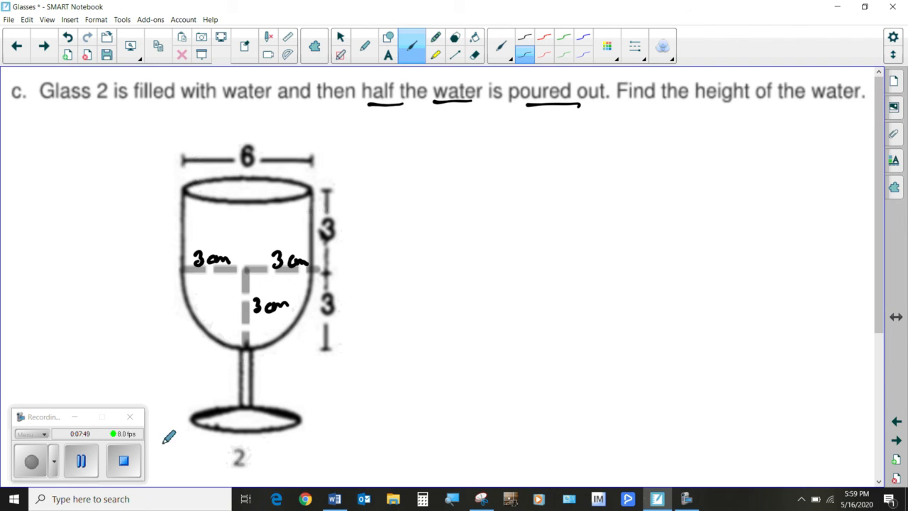